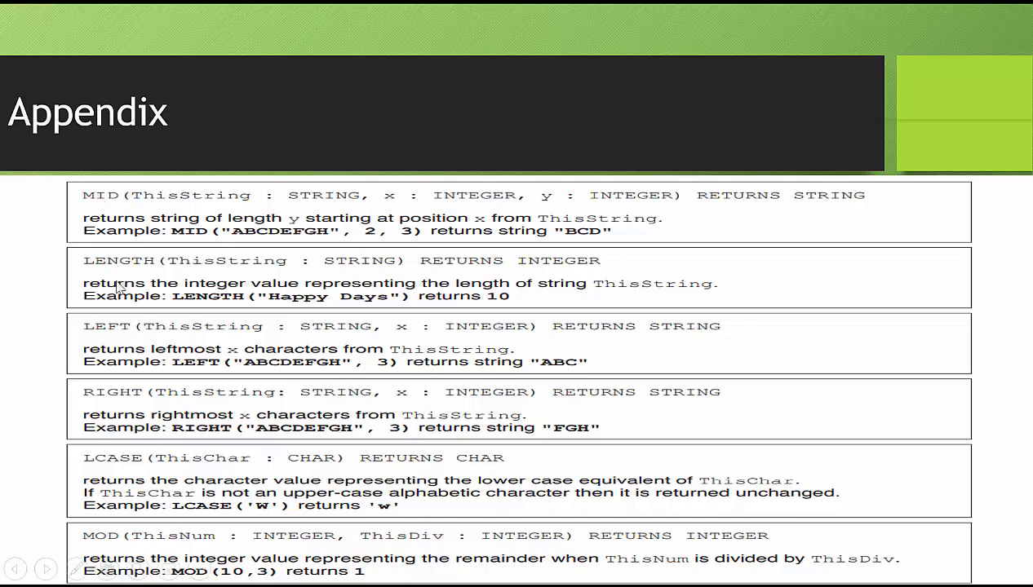
mouse_move(35, 411)
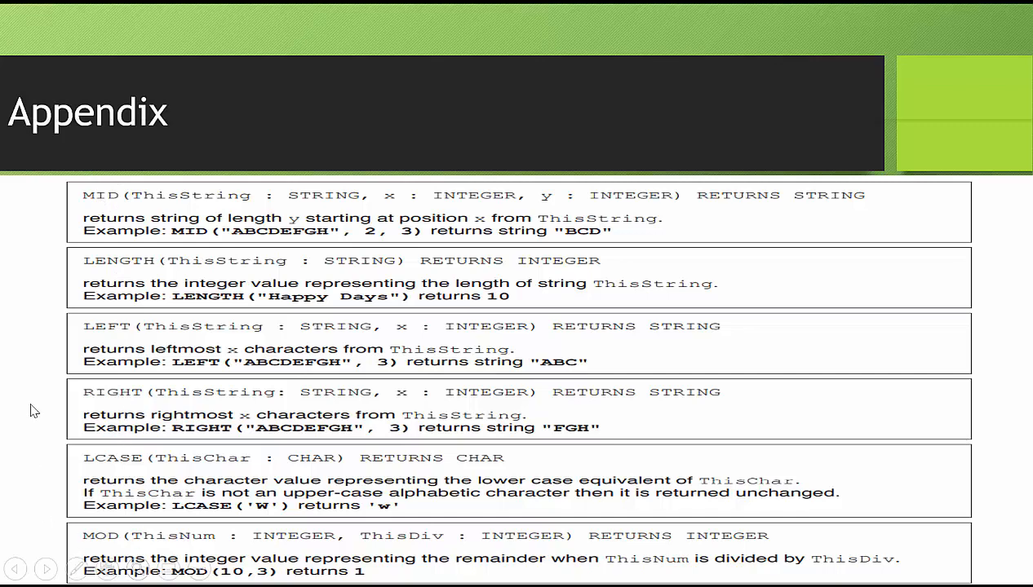
mouse_move(136, 193)
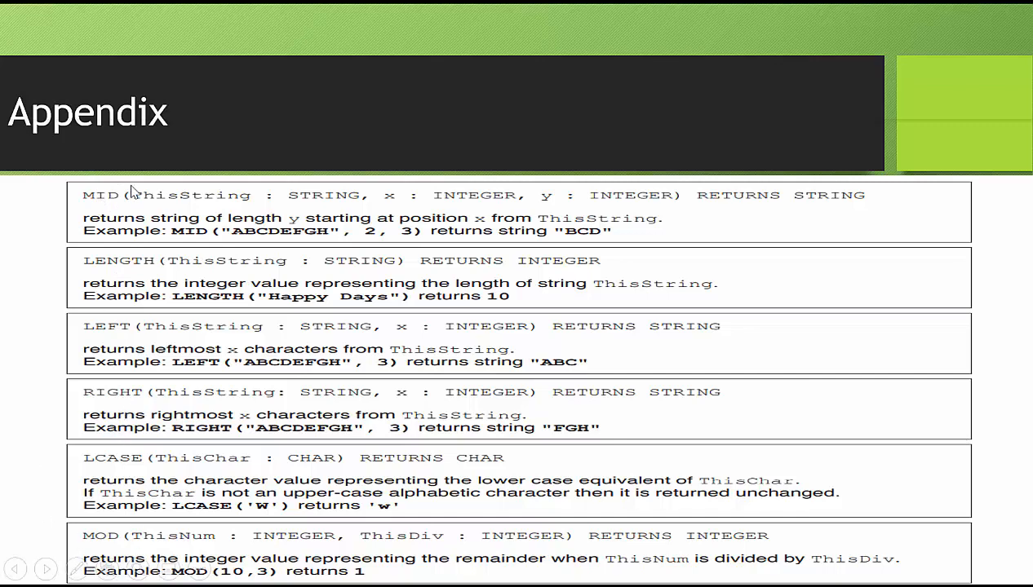
mouse_move(351, 218)
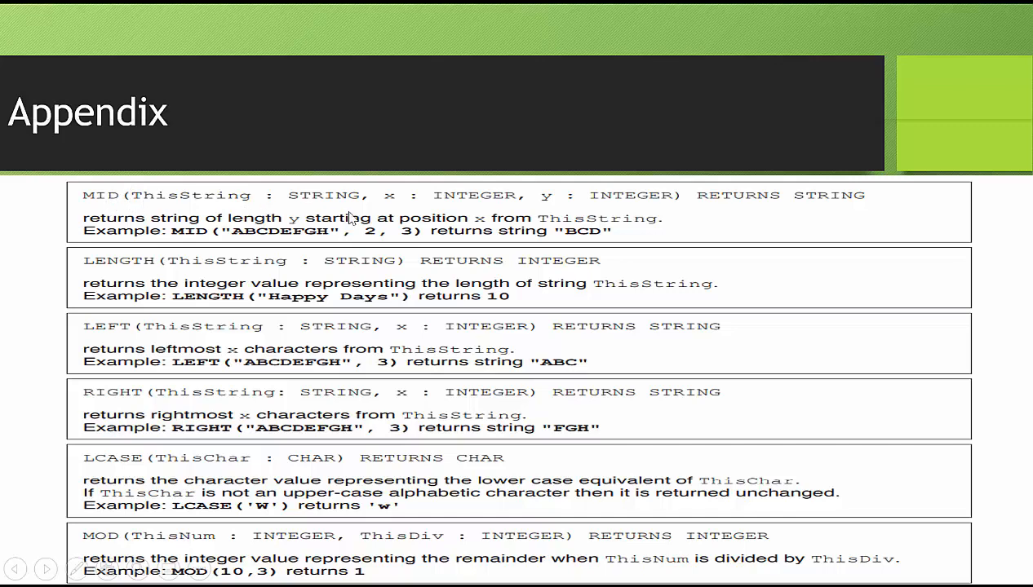
mouse_move(408, 245)
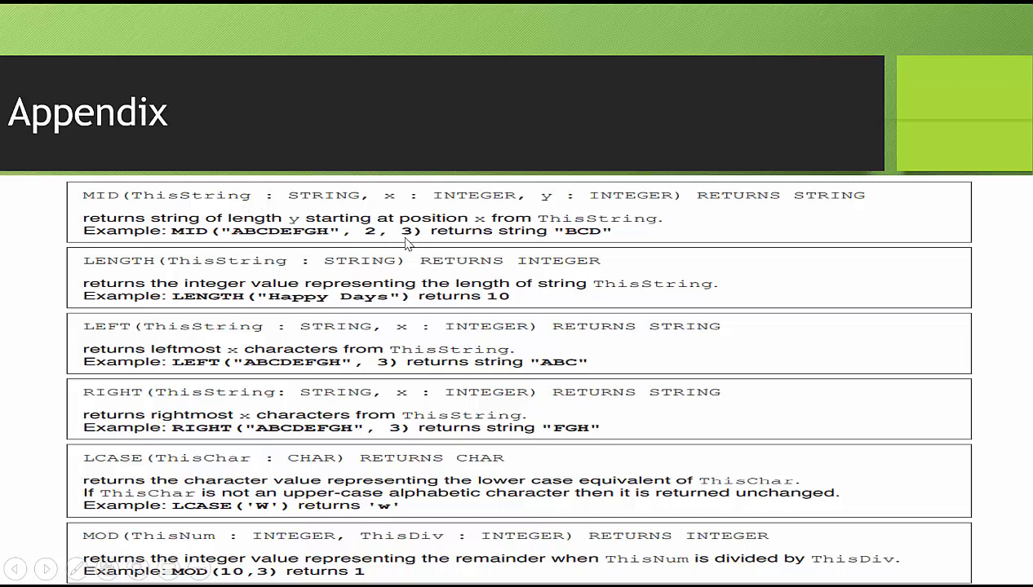
mouse_move(399, 251)
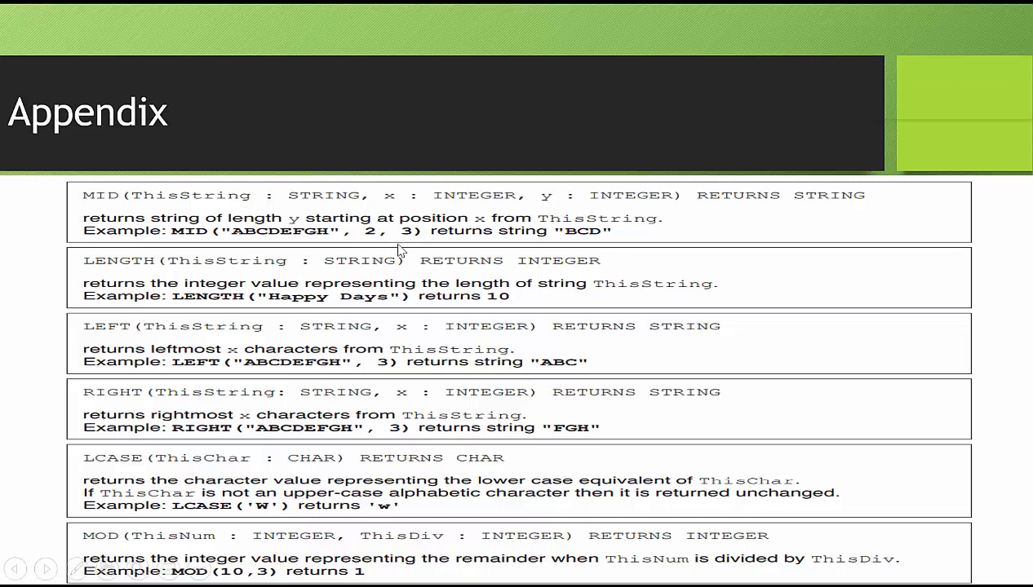
mouse_move(241, 242)
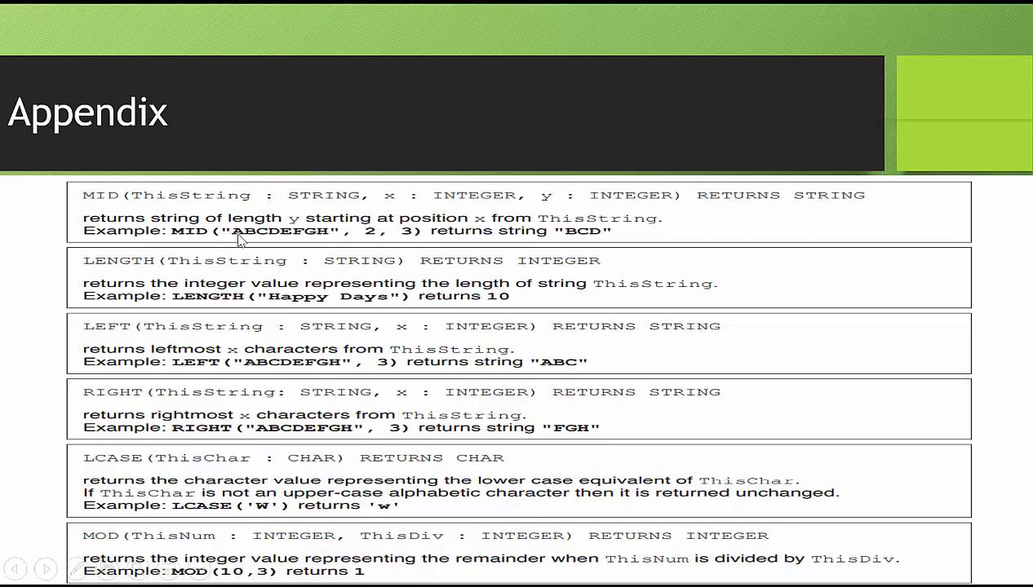
mouse_move(247, 242)
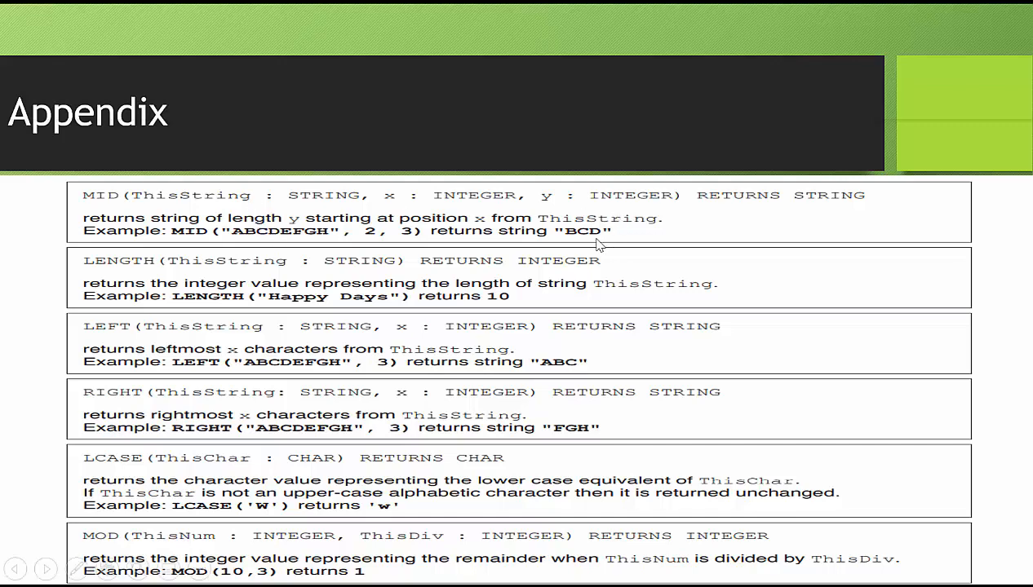
mouse_move(210, 271)
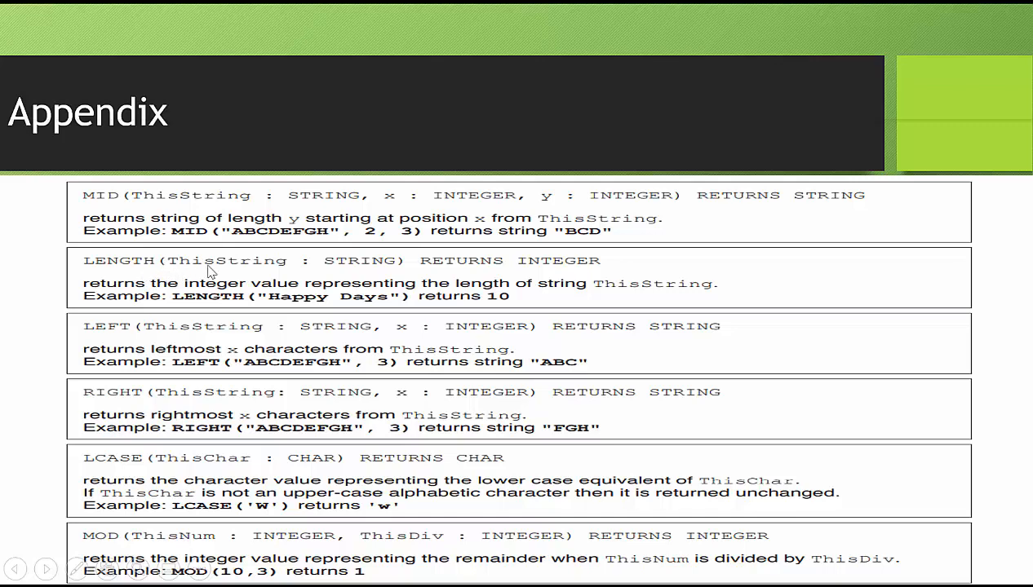
mouse_move(395, 308)
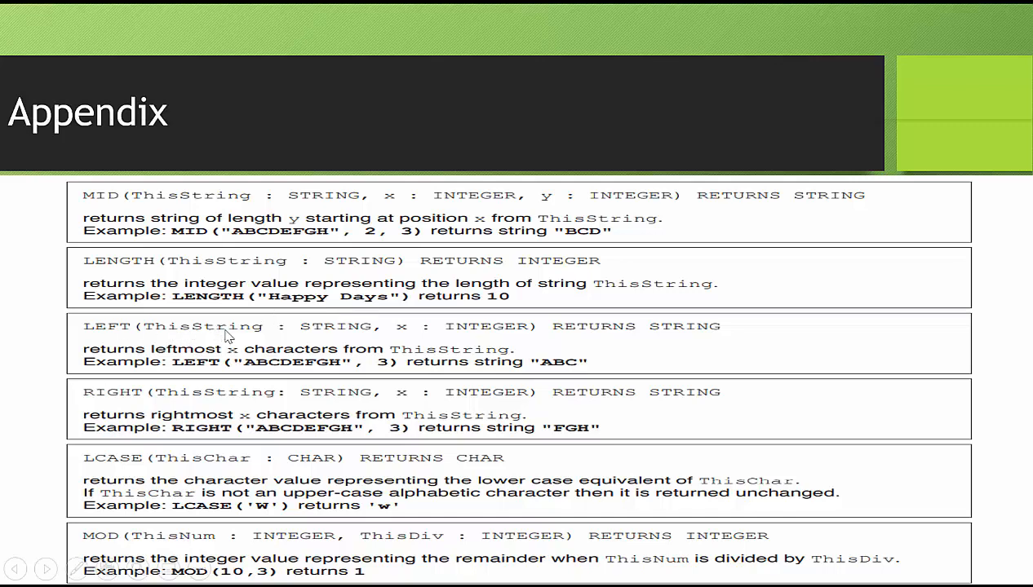
mouse_move(236, 369)
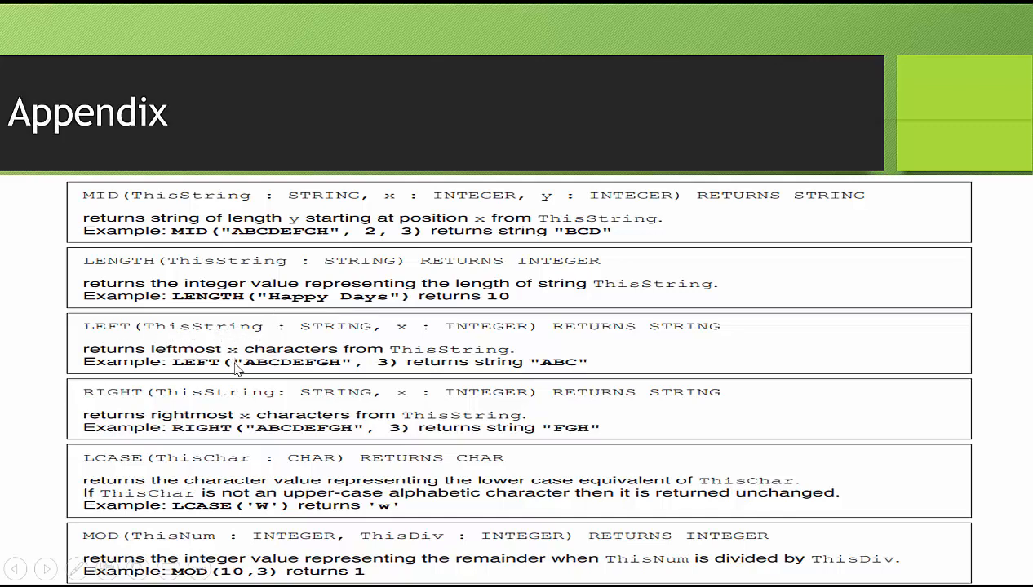
mouse_move(385, 372)
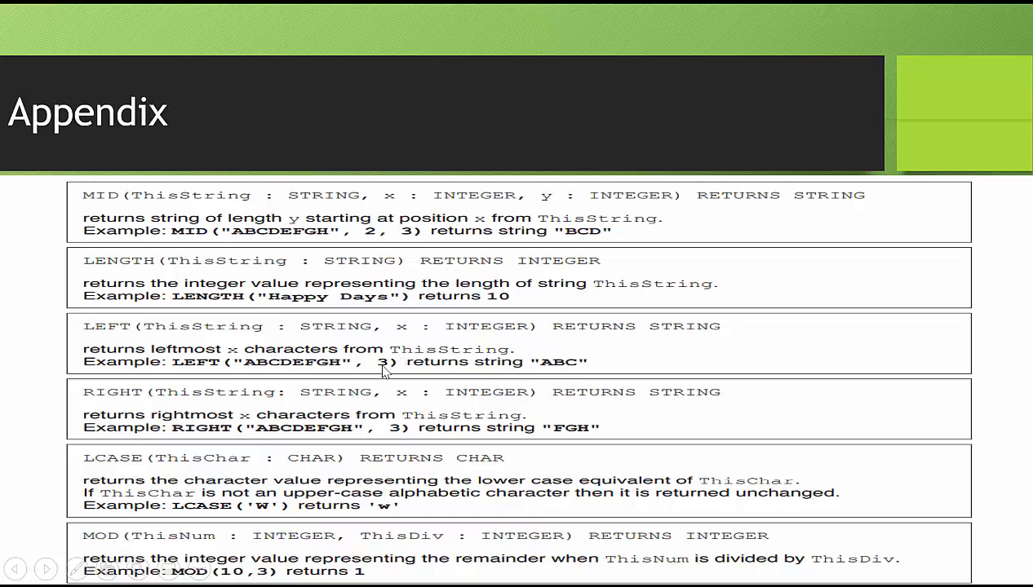
mouse_move(251, 368)
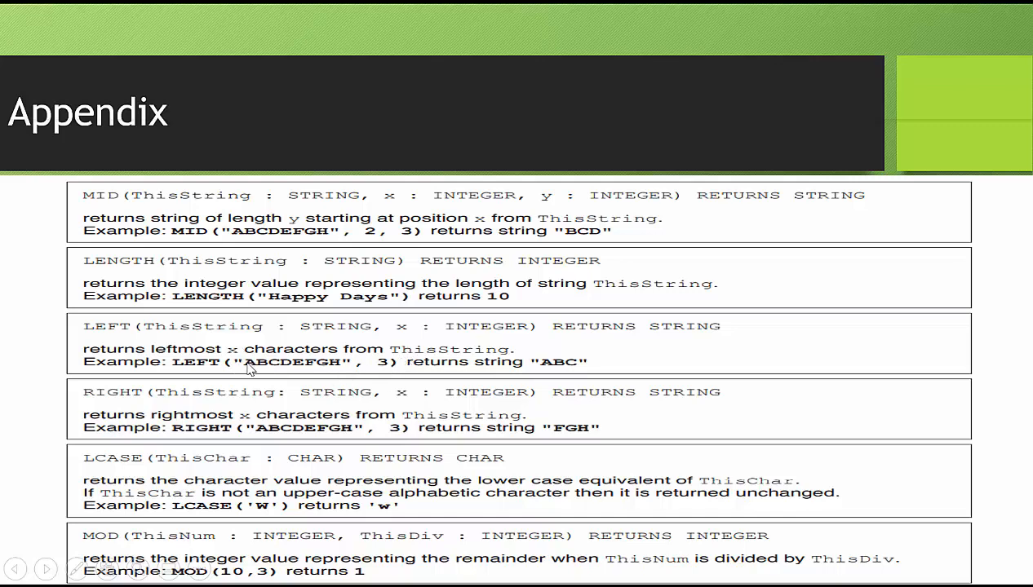
mouse_move(281, 372)
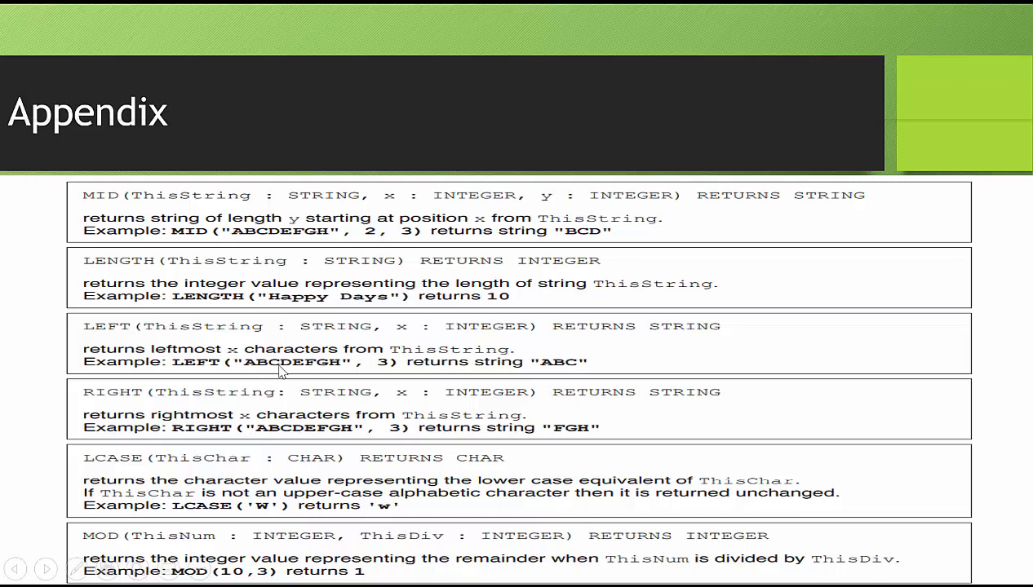
mouse_move(277, 372)
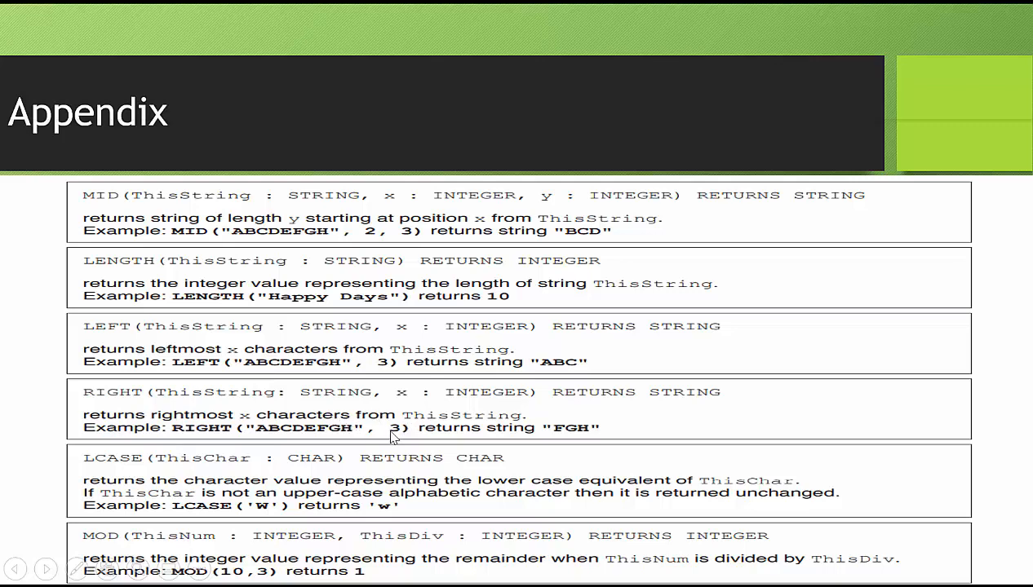
mouse_move(328, 428)
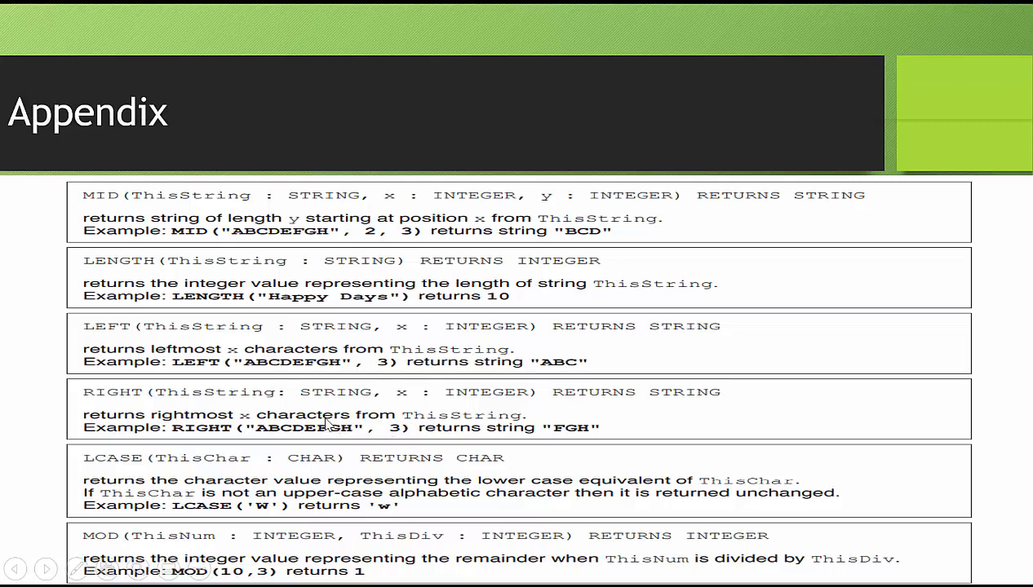
mouse_move(326, 431)
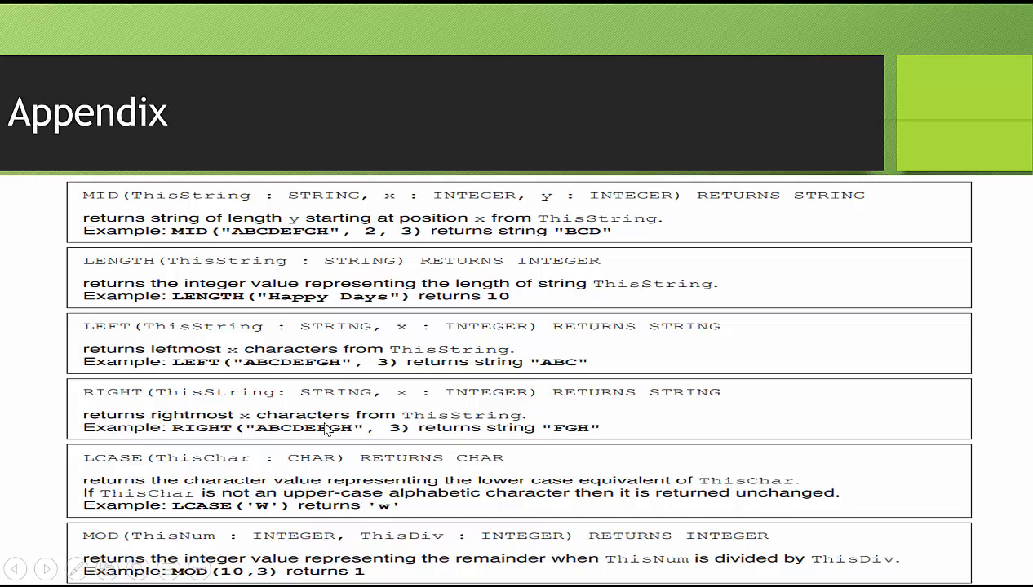
mouse_move(36, 486)
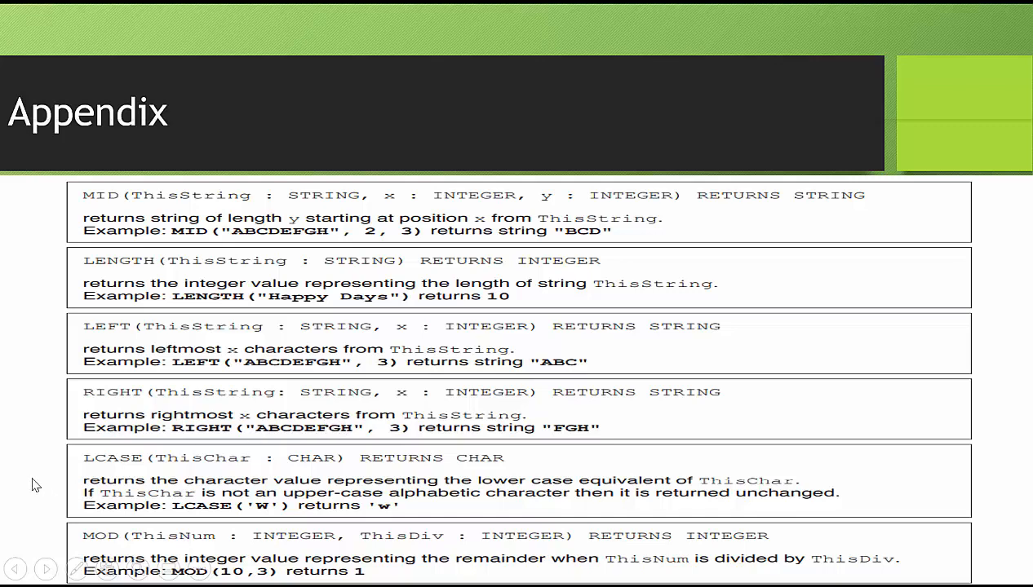
mouse_move(97, 569)
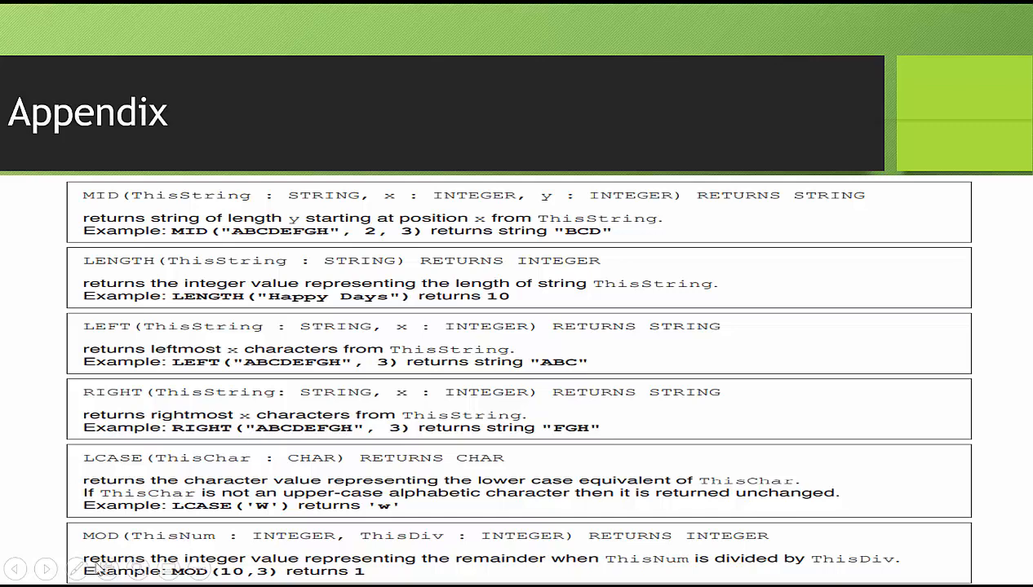
mouse_move(966, 124)
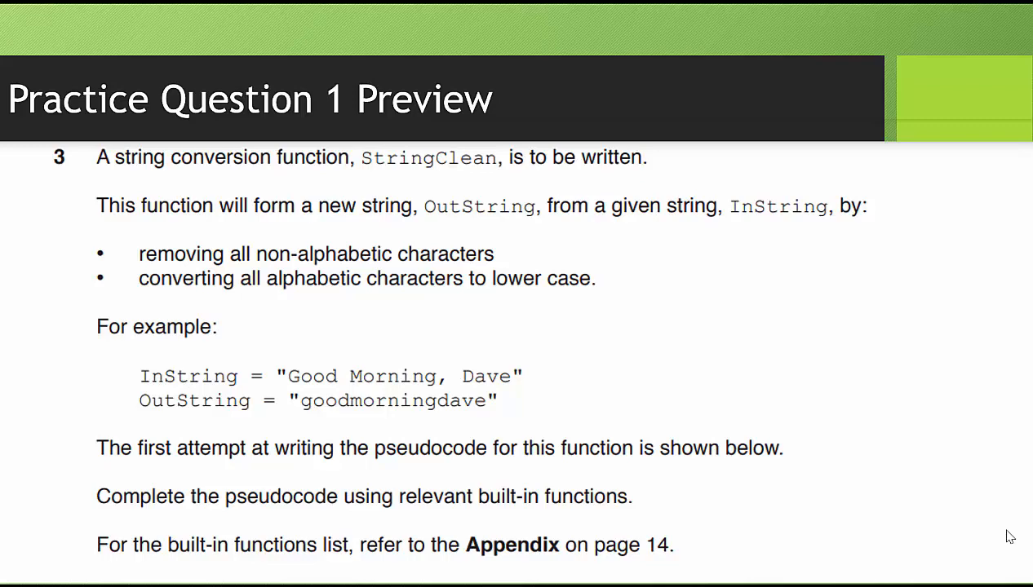
mouse_move(294, 375)
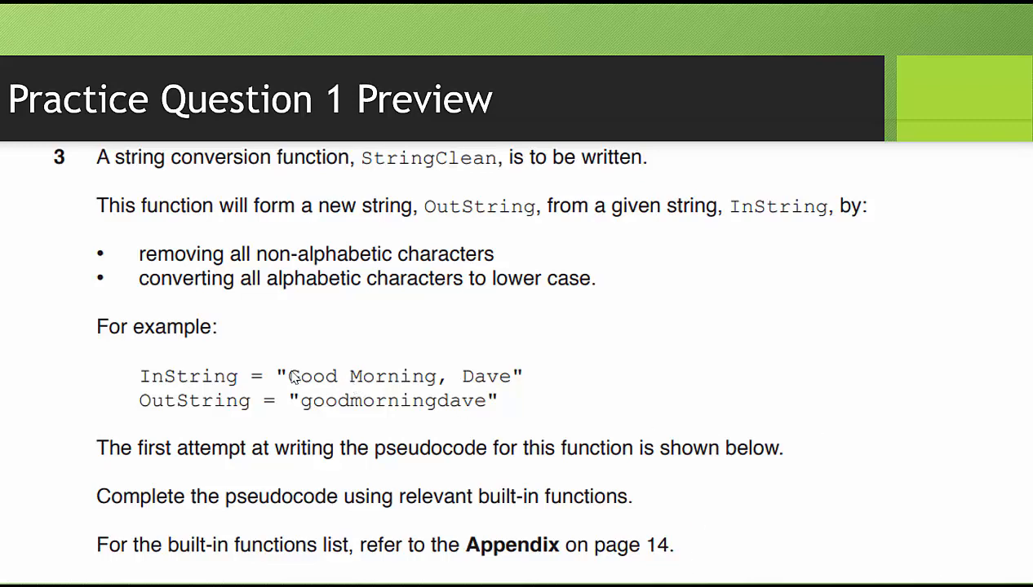
mouse_move(343, 378)
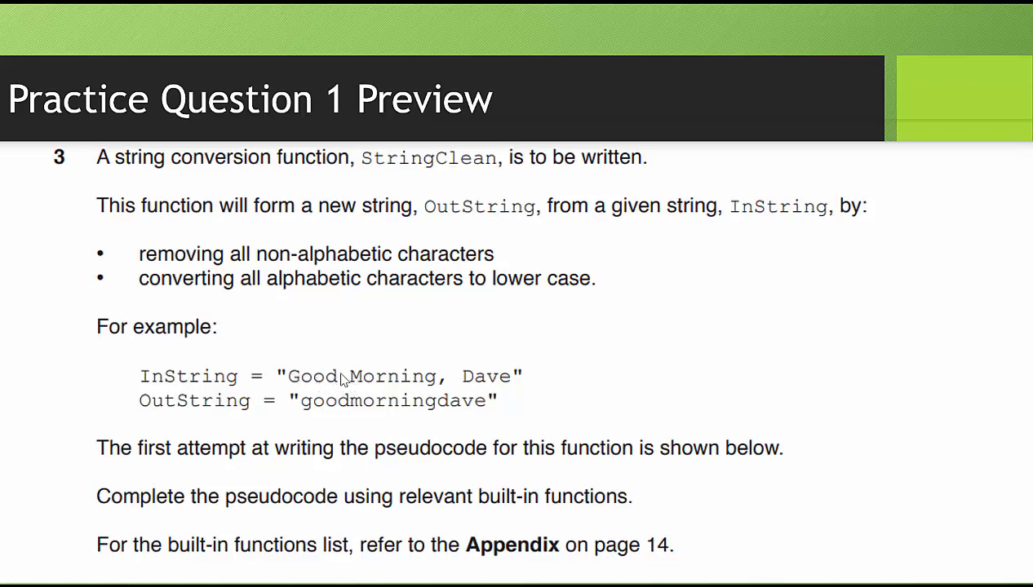
mouse_move(627, 378)
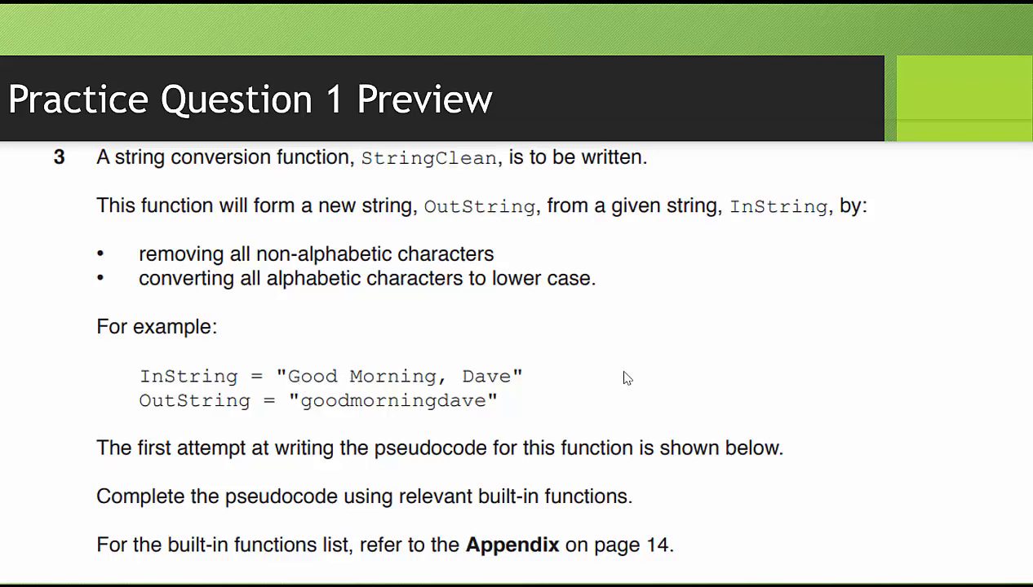
mouse_move(683, 315)
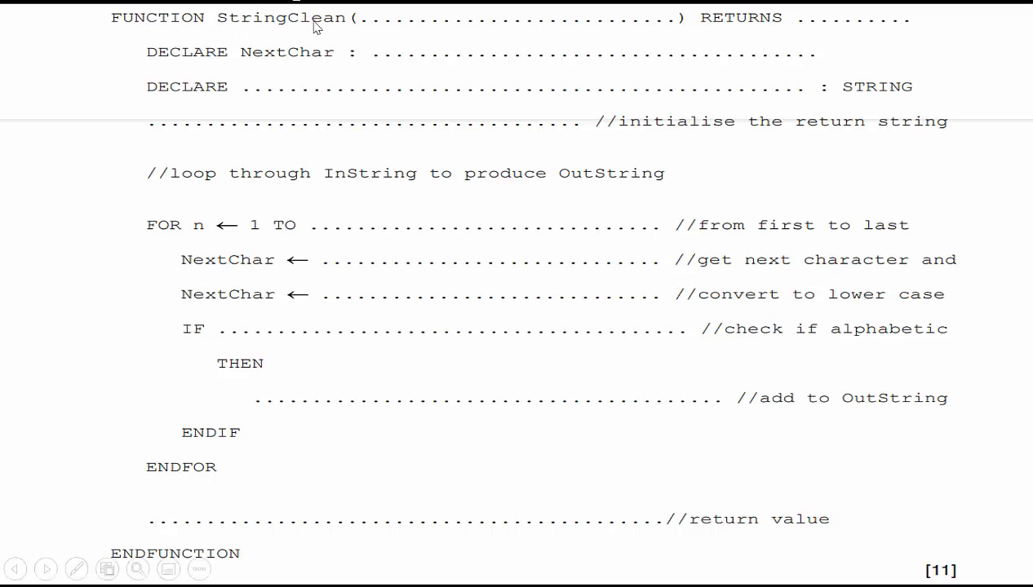
mouse_move(398, 39)
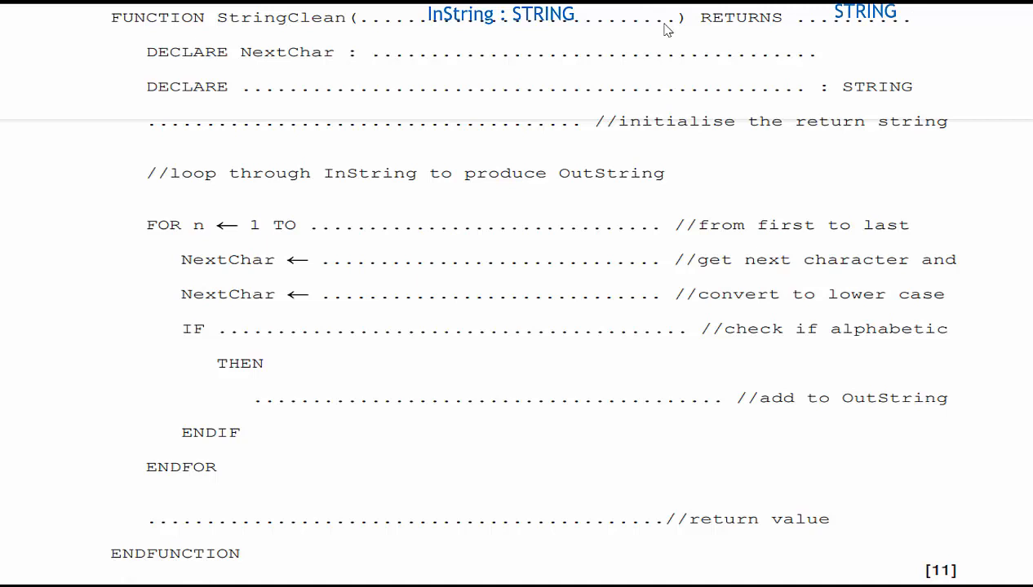
mouse_move(310, 63)
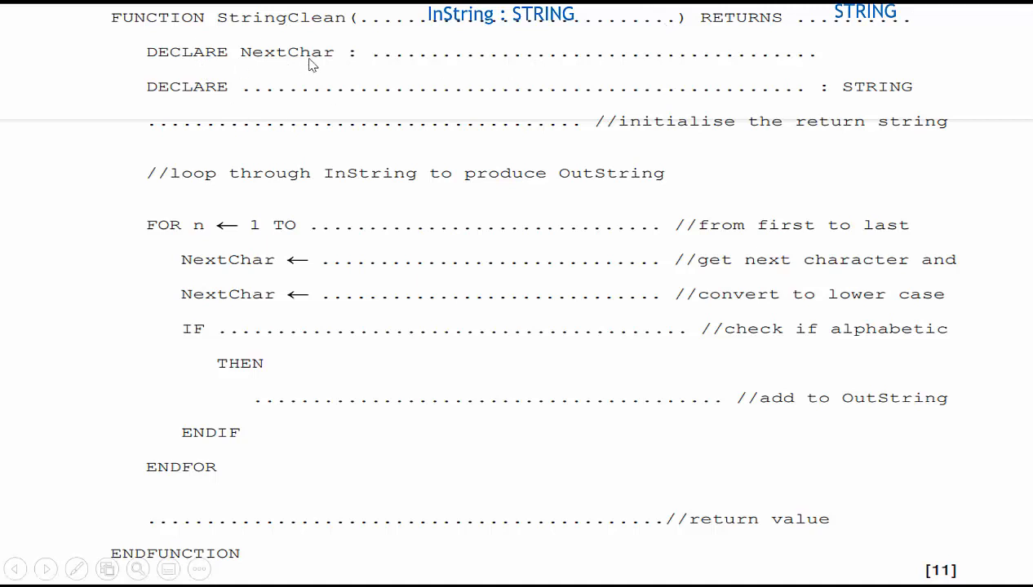
mouse_move(324, 67)
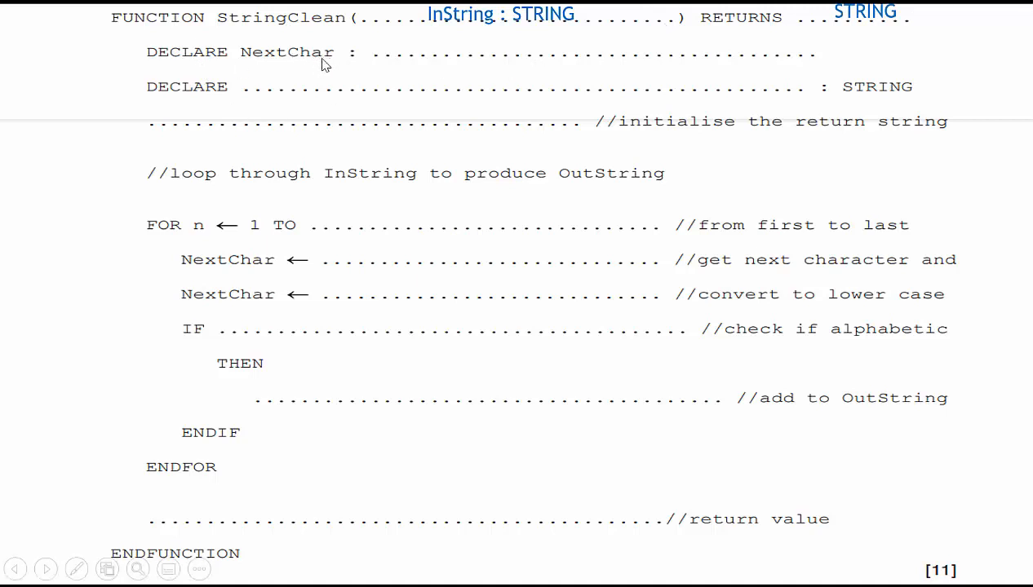
text(CHAR)
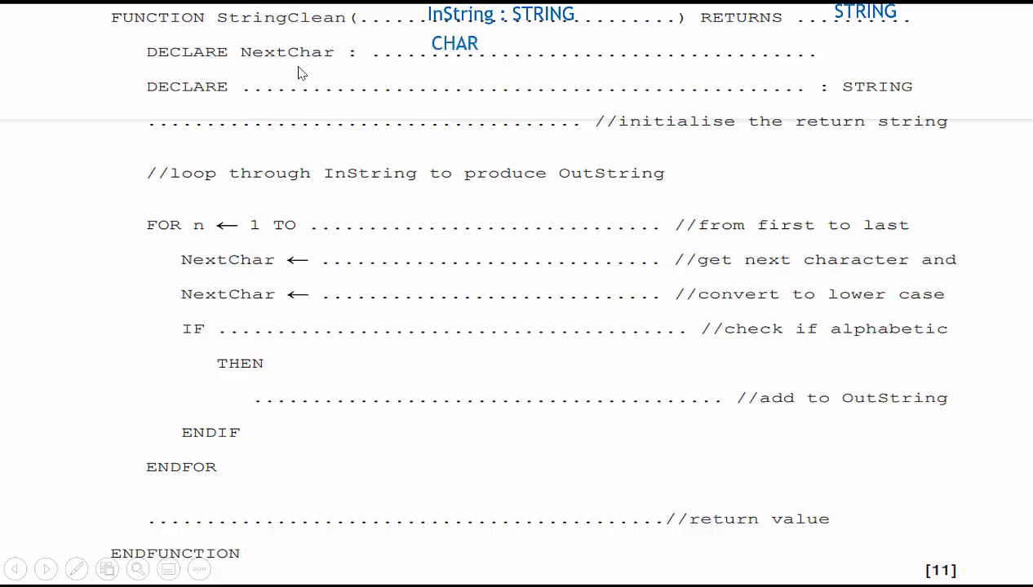
mouse_move(864, 111)
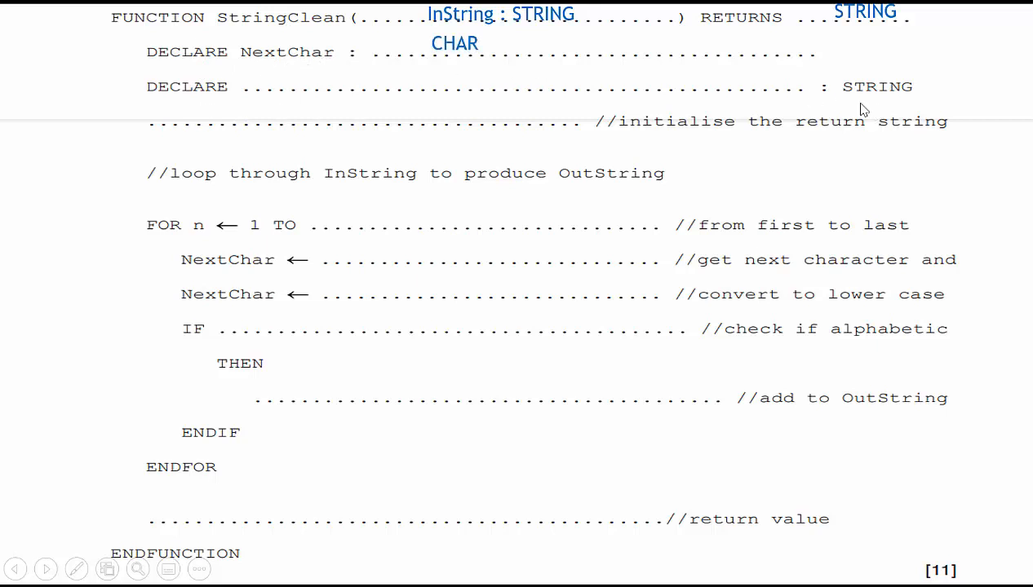
mouse_move(819, 98)
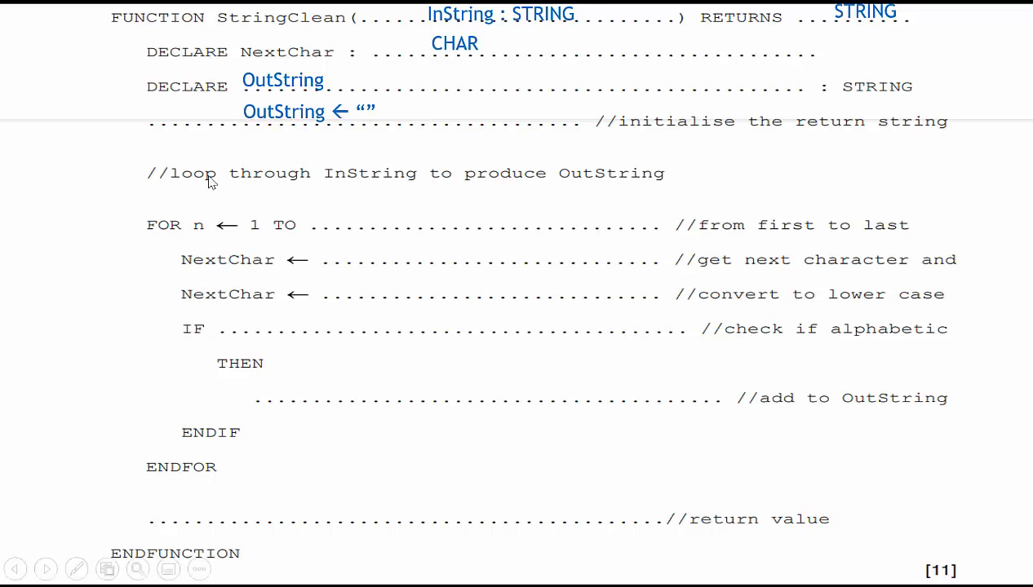
mouse_move(437, 186)
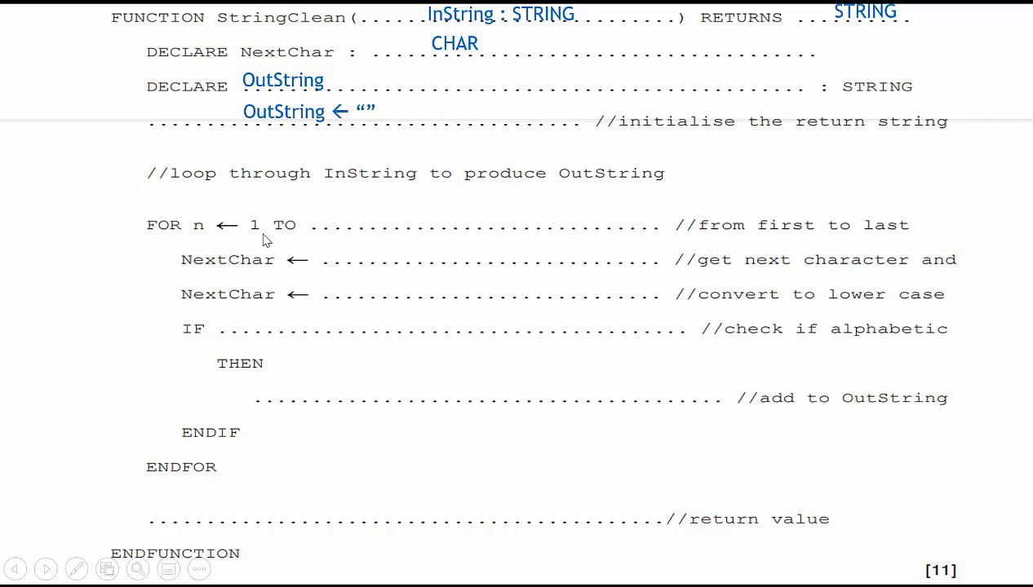
mouse_move(592, 48)
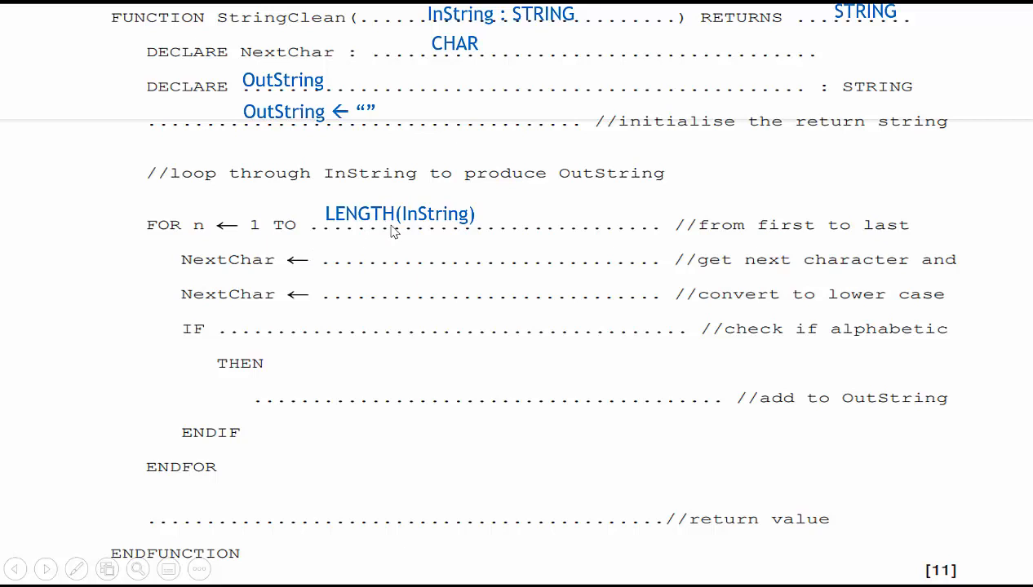
mouse_move(433, 232)
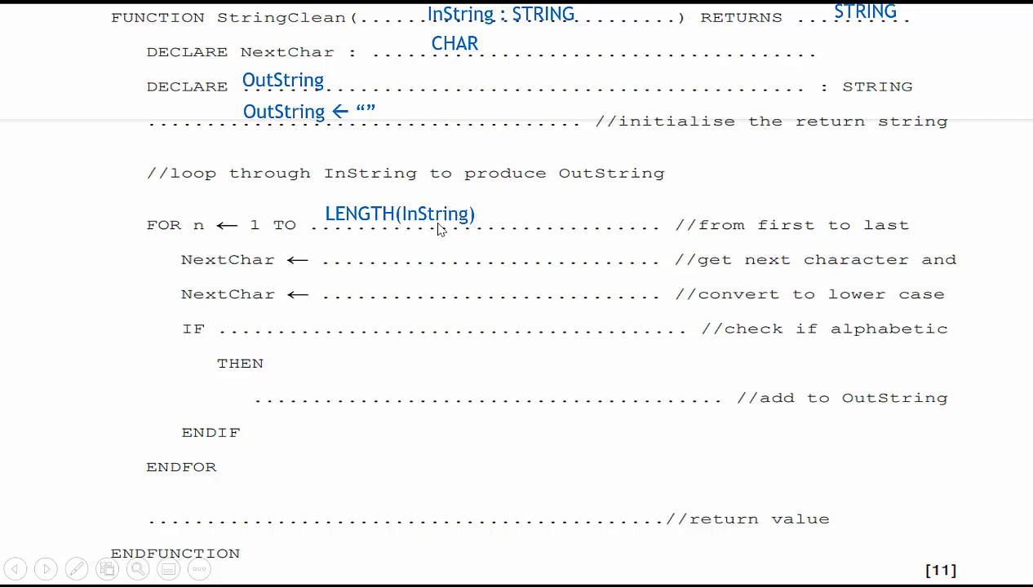
mouse_move(512, 228)
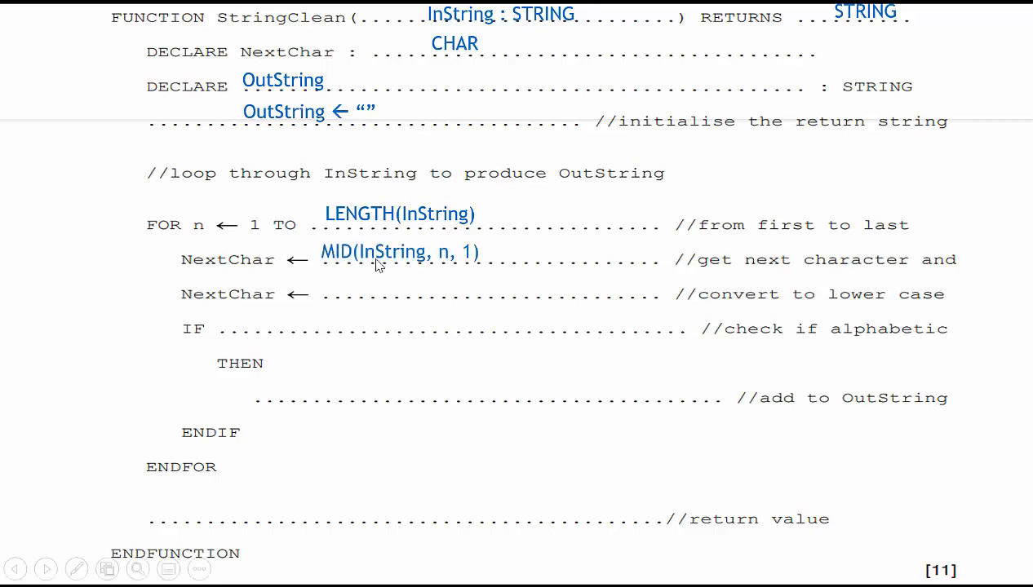
mouse_move(418, 268)
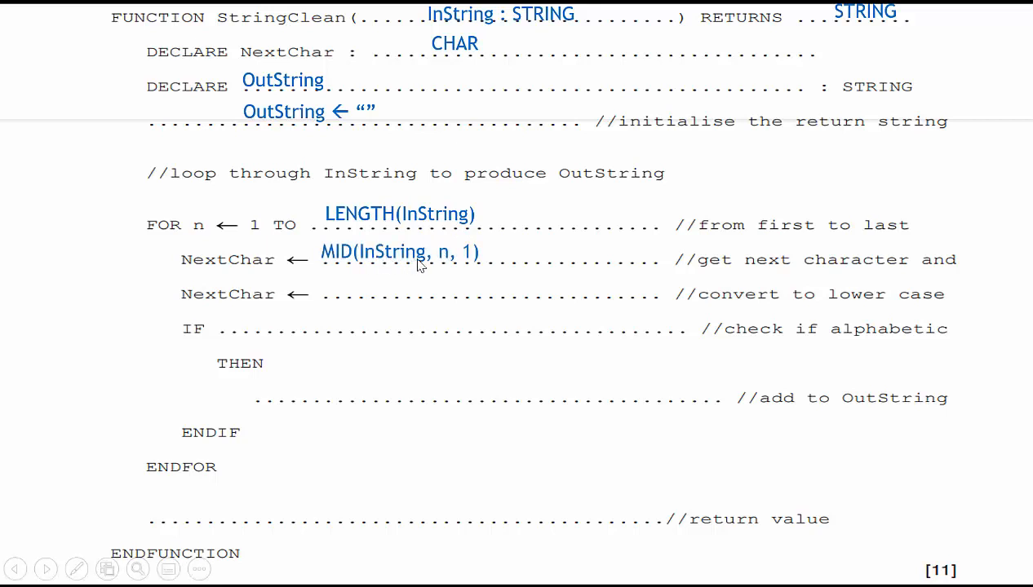
mouse_move(447, 261)
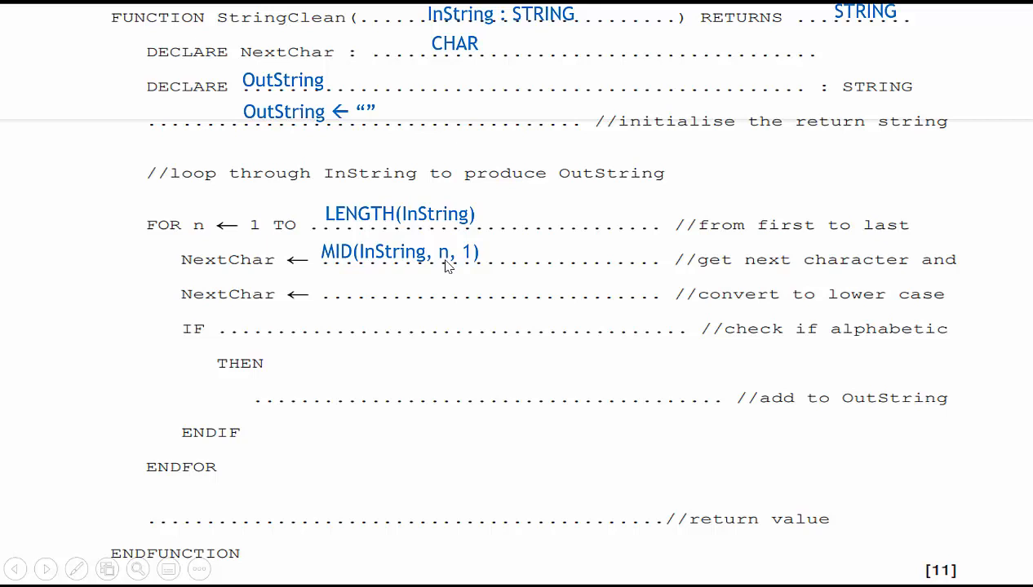
mouse_move(304, 273)
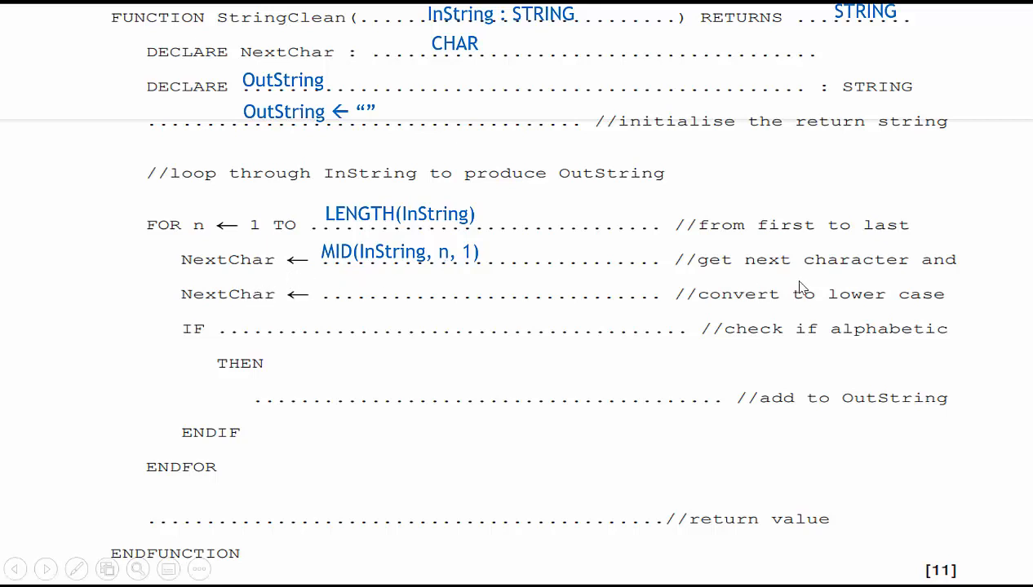
mouse_move(248, 274)
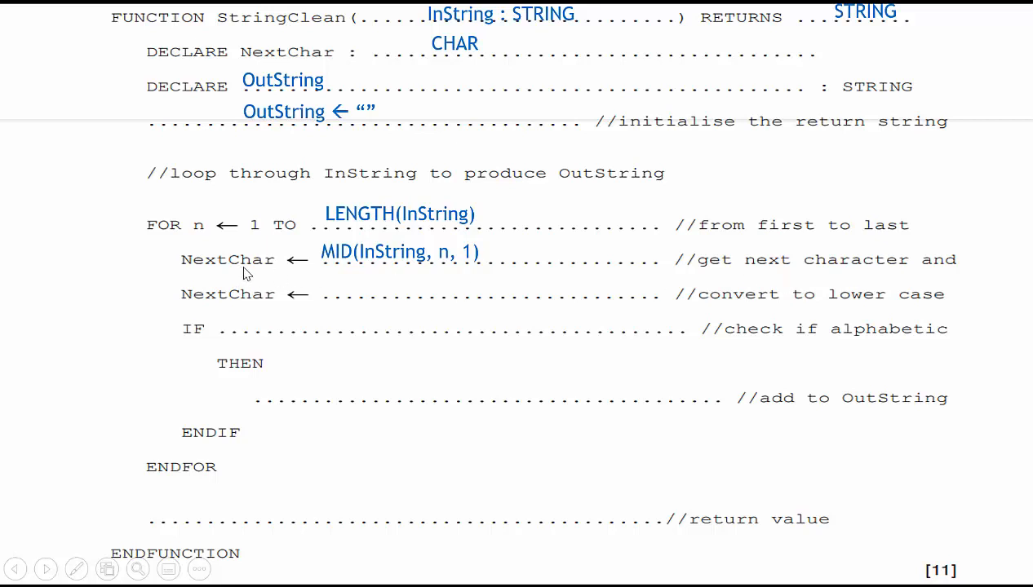
mouse_move(264, 294)
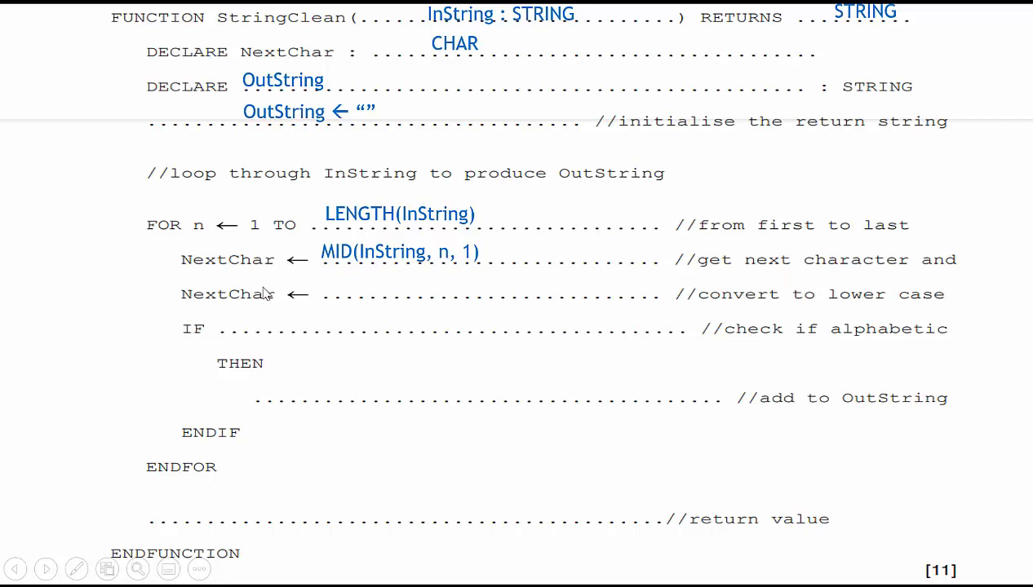
mouse_move(252, 278)
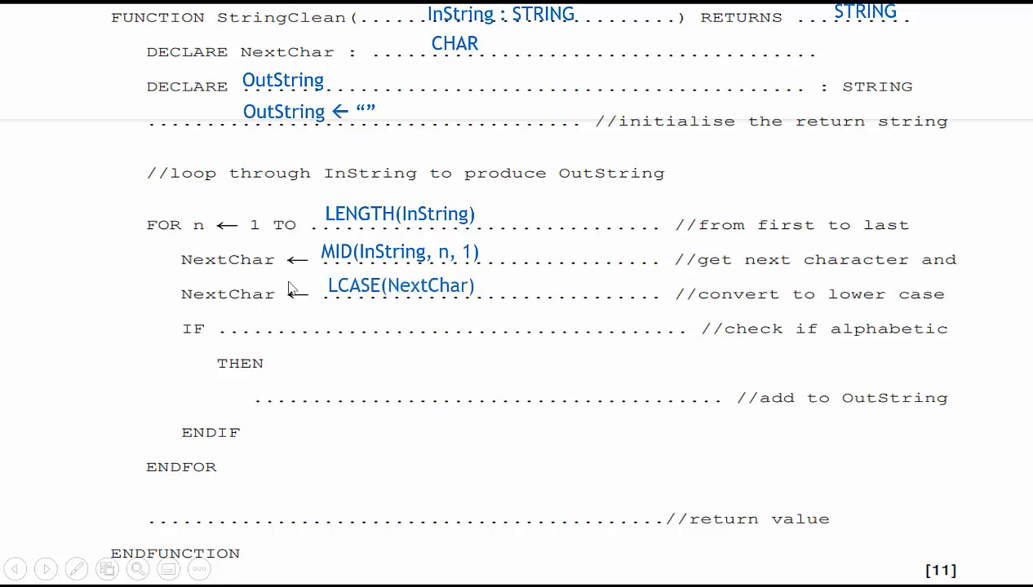
mouse_move(421, 291)
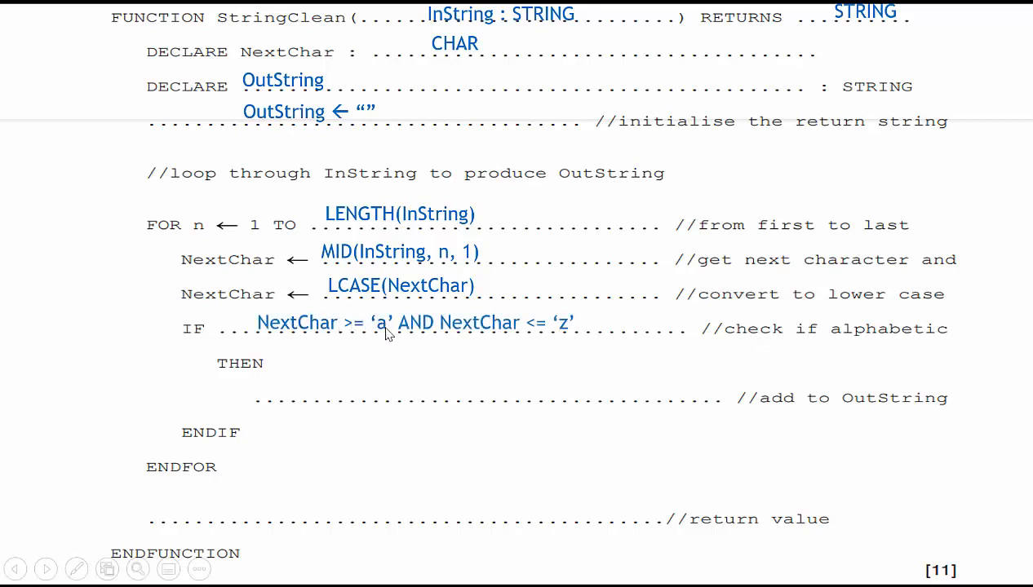
mouse_move(542, 320)
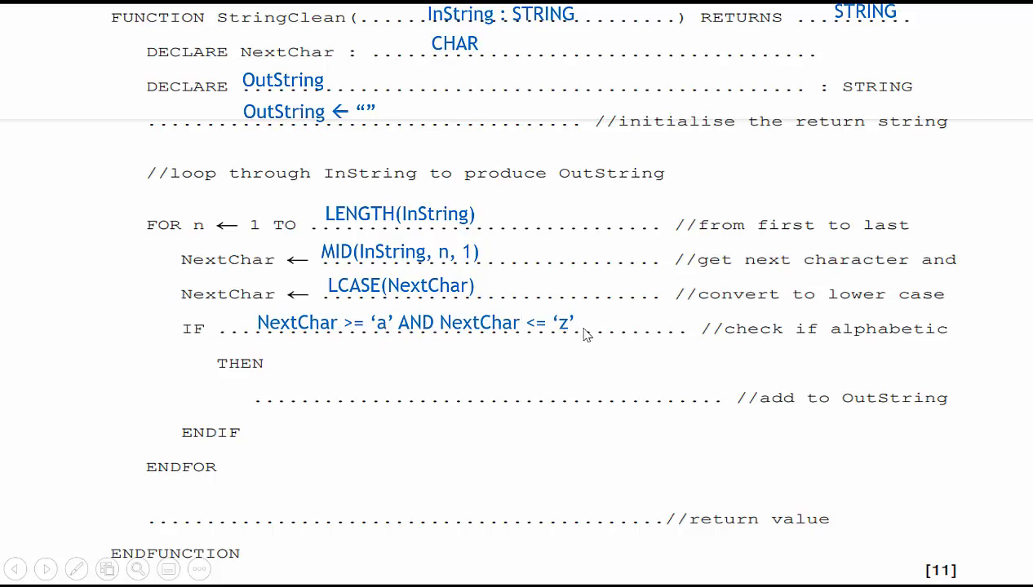
mouse_move(379, 338)
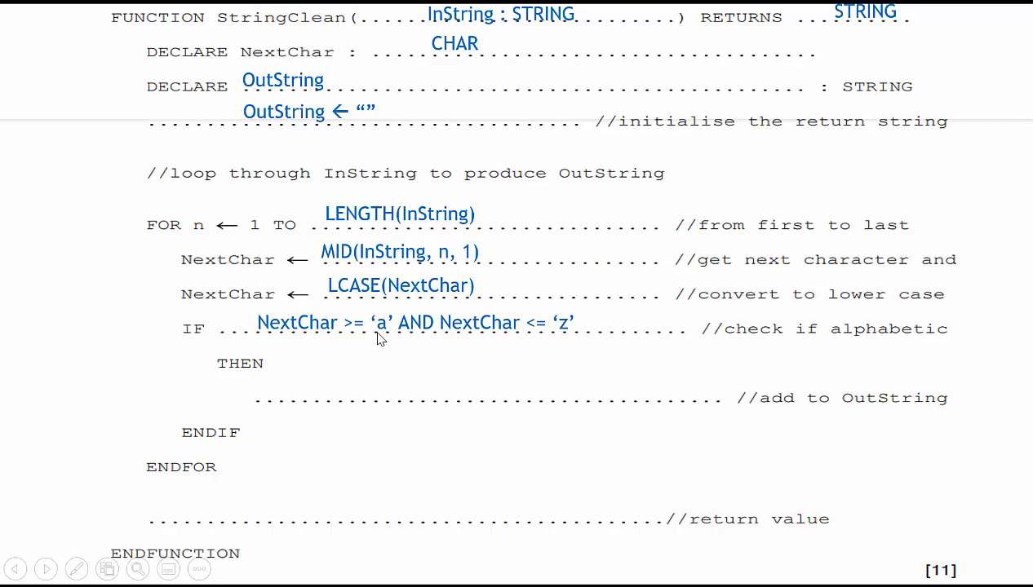
mouse_move(556, 339)
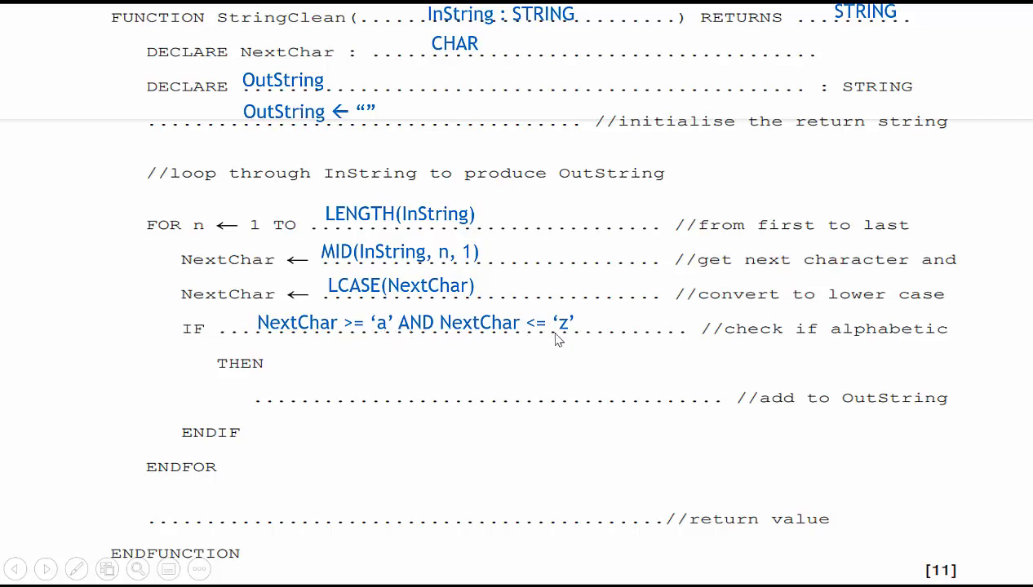
mouse_move(350, 302)
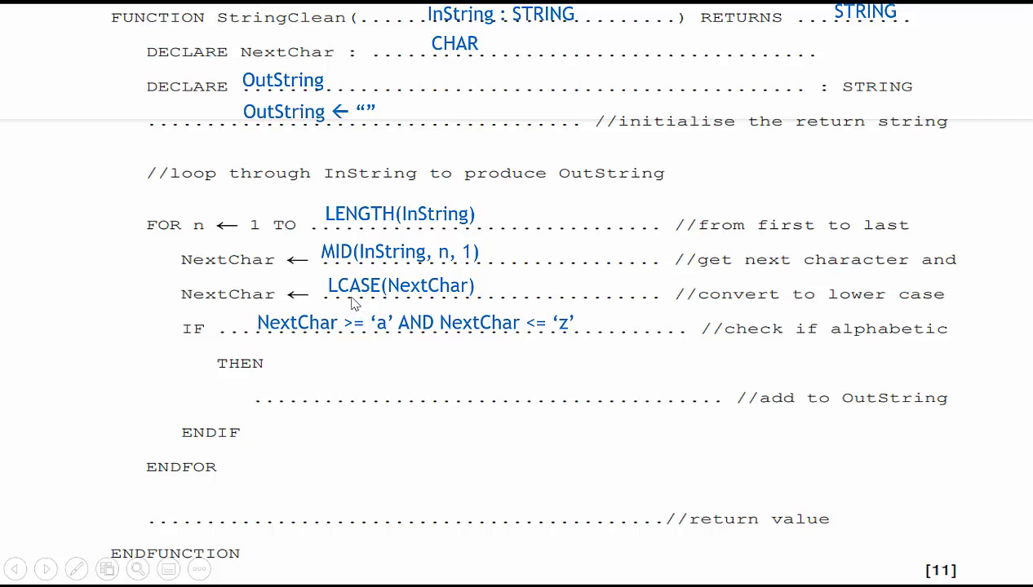
mouse_move(385, 338)
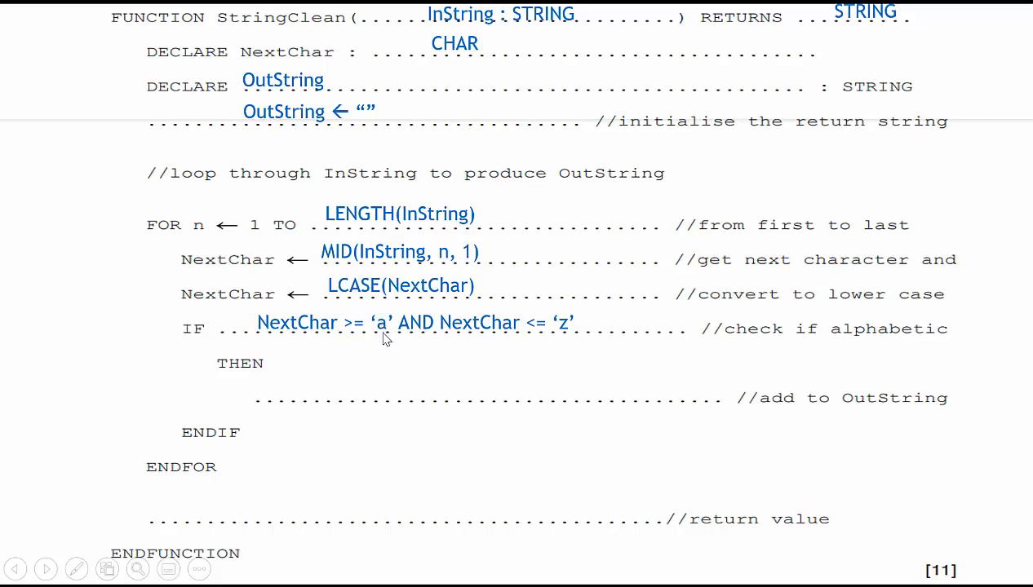
mouse_move(555, 327)
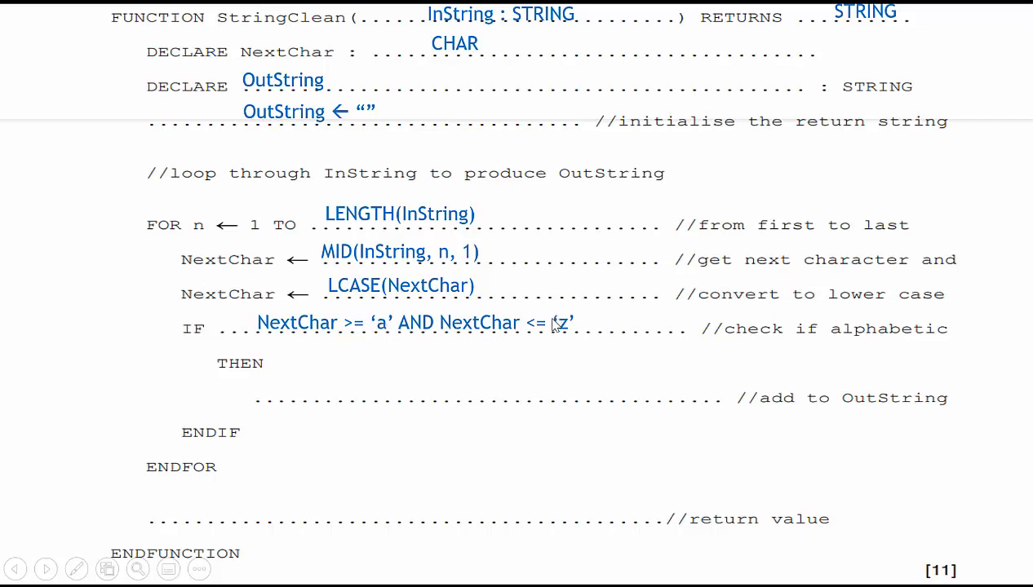
mouse_move(584, 339)
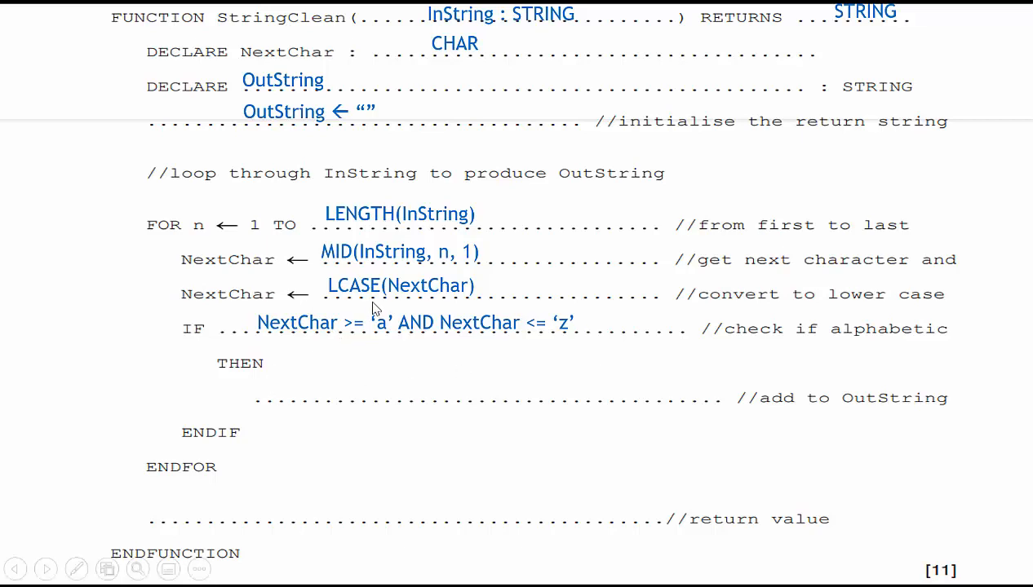
mouse_move(379, 326)
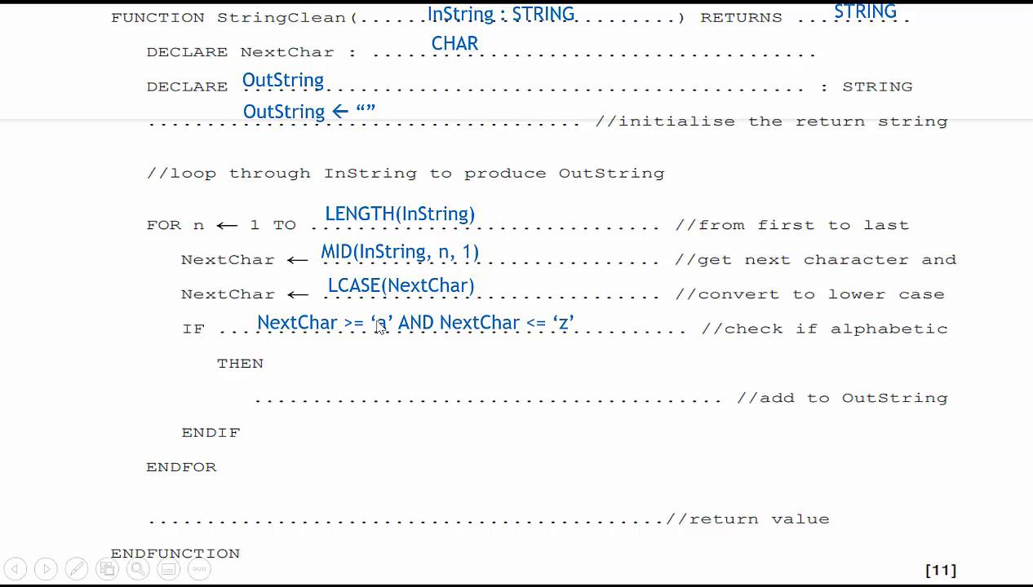
mouse_move(432, 274)
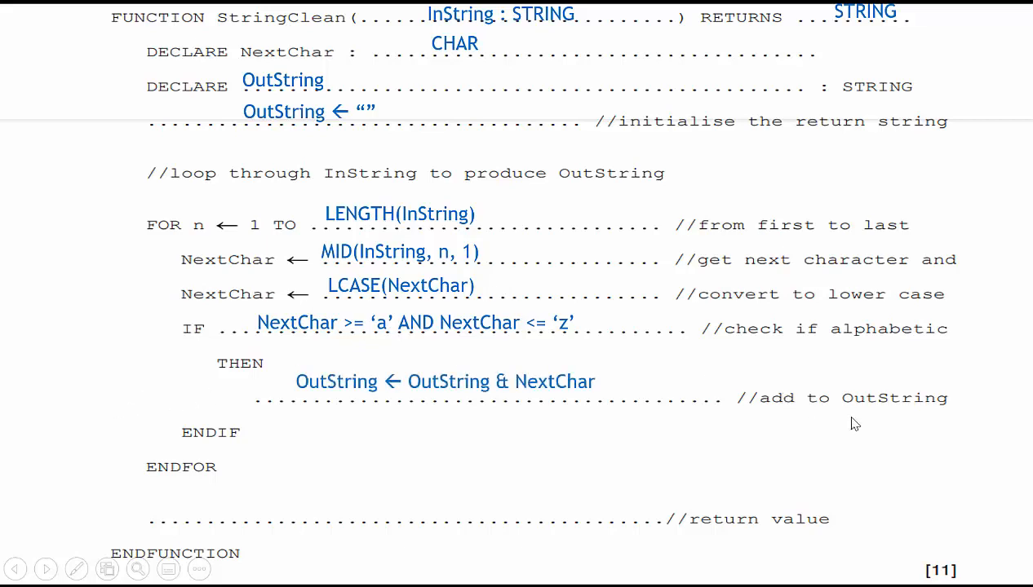
mouse_move(465, 388)
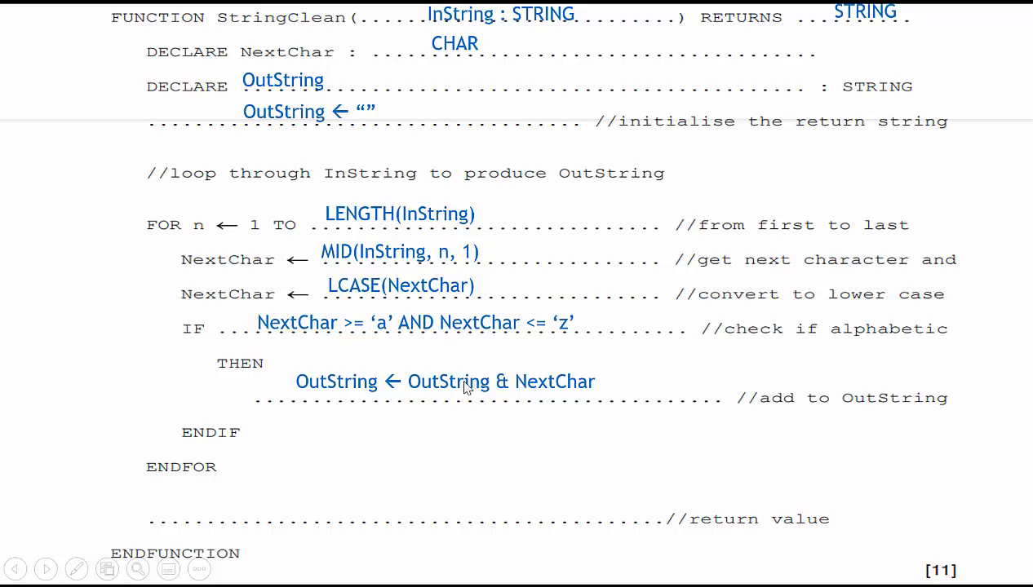
mouse_move(255, 365)
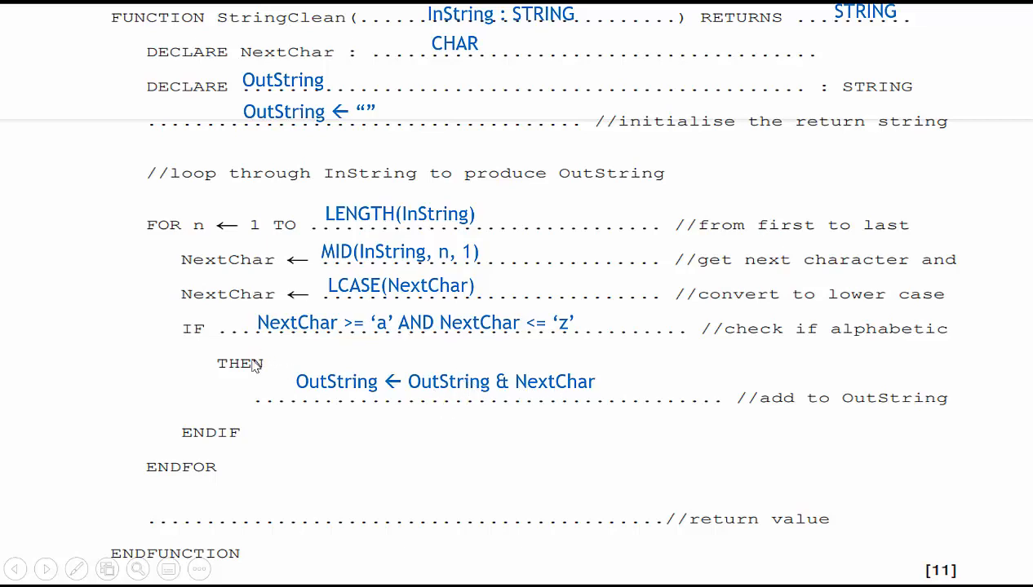
mouse_move(105, 432)
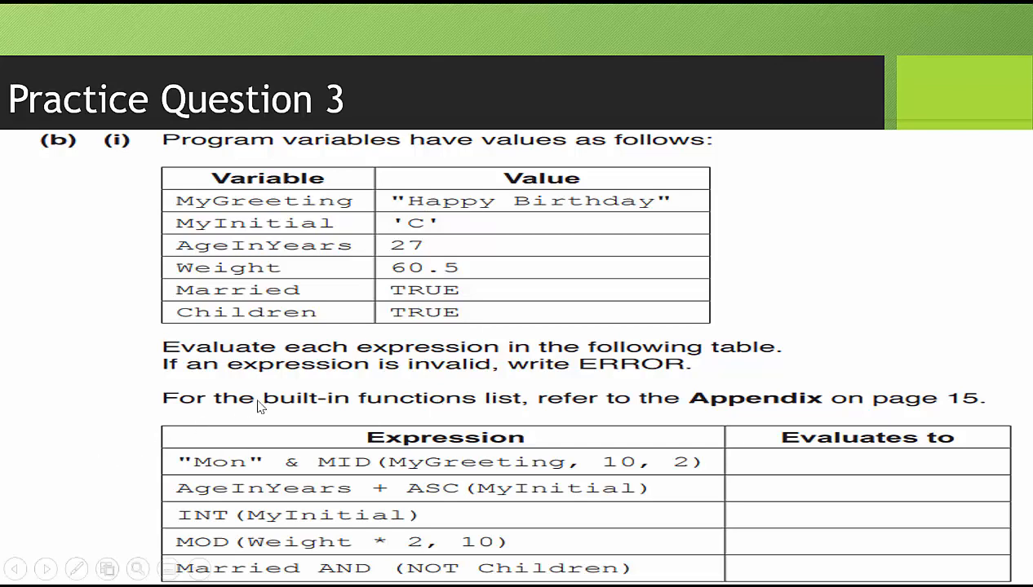
mouse_move(450, 420)
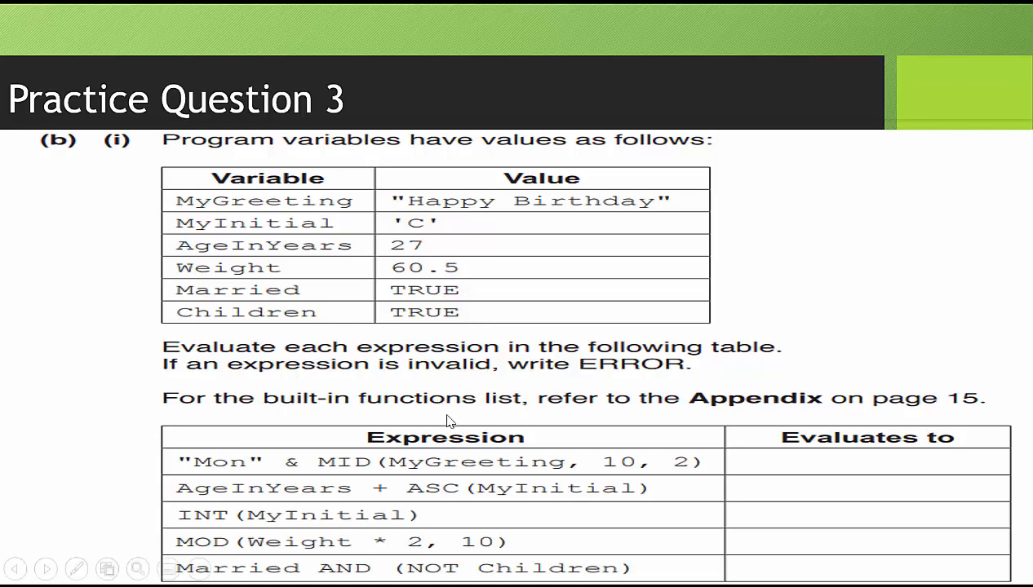
mouse_move(898, 364)
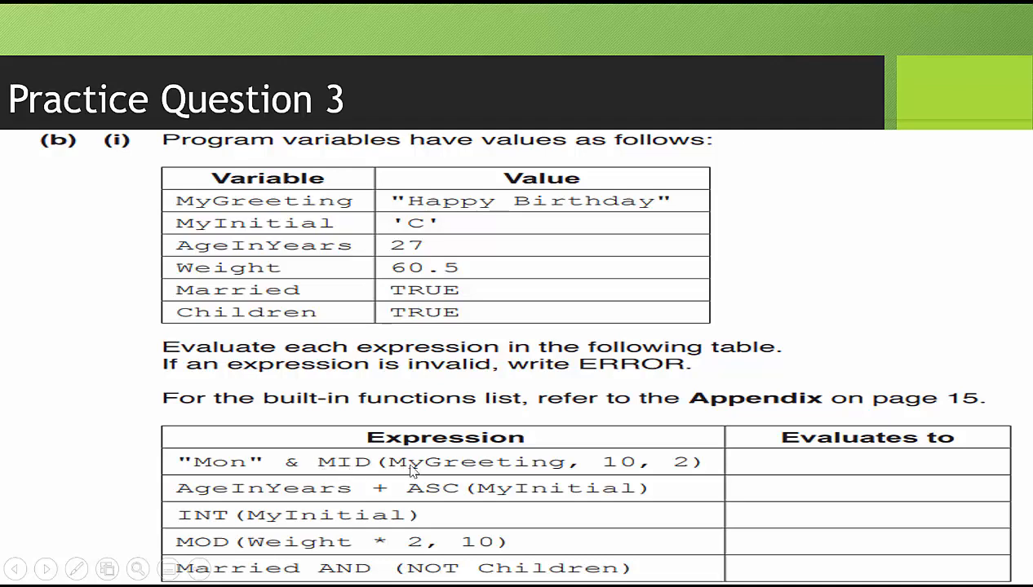
mouse_move(827, 392)
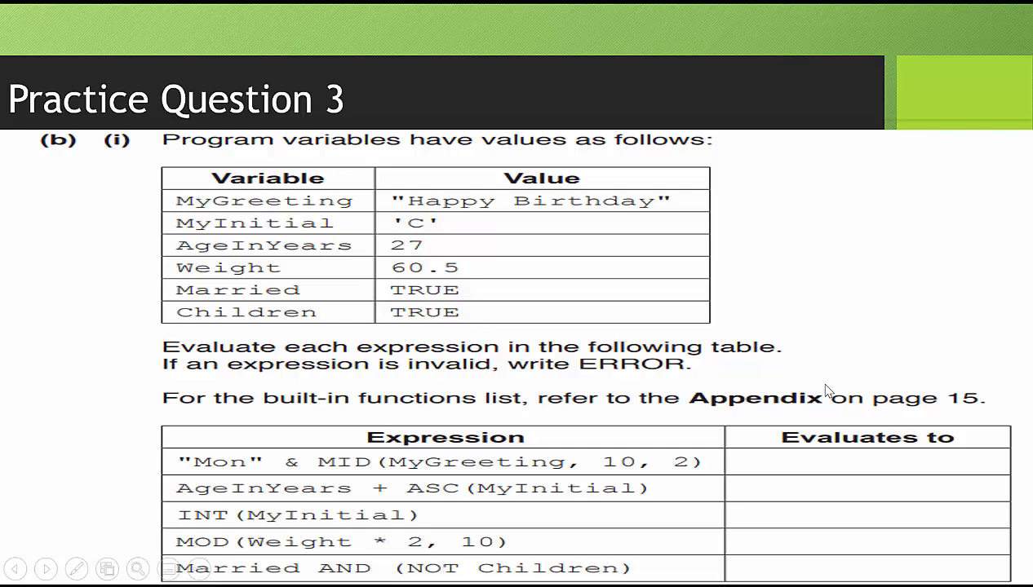
mouse_move(751, 221)
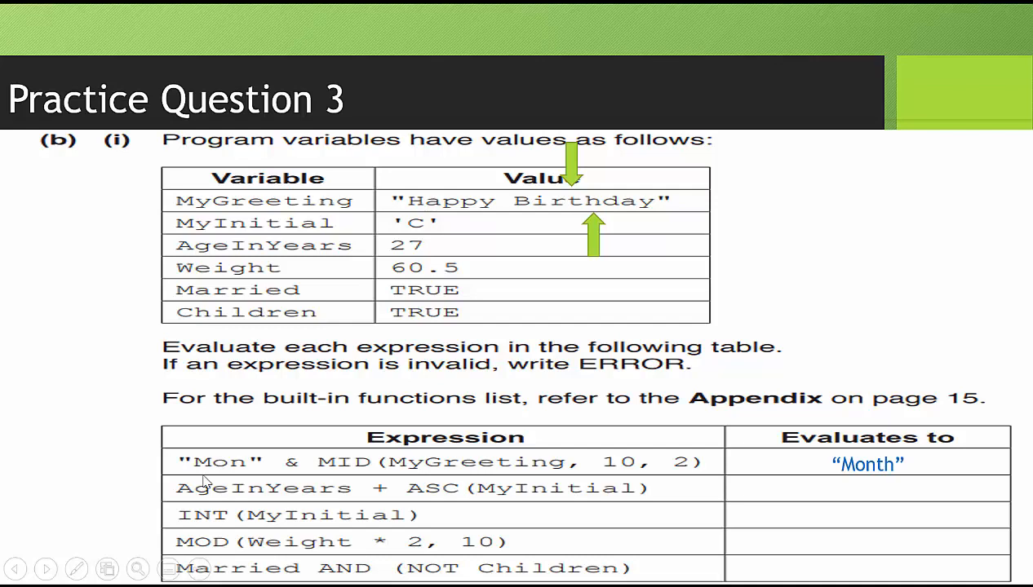
mouse_move(212, 529)
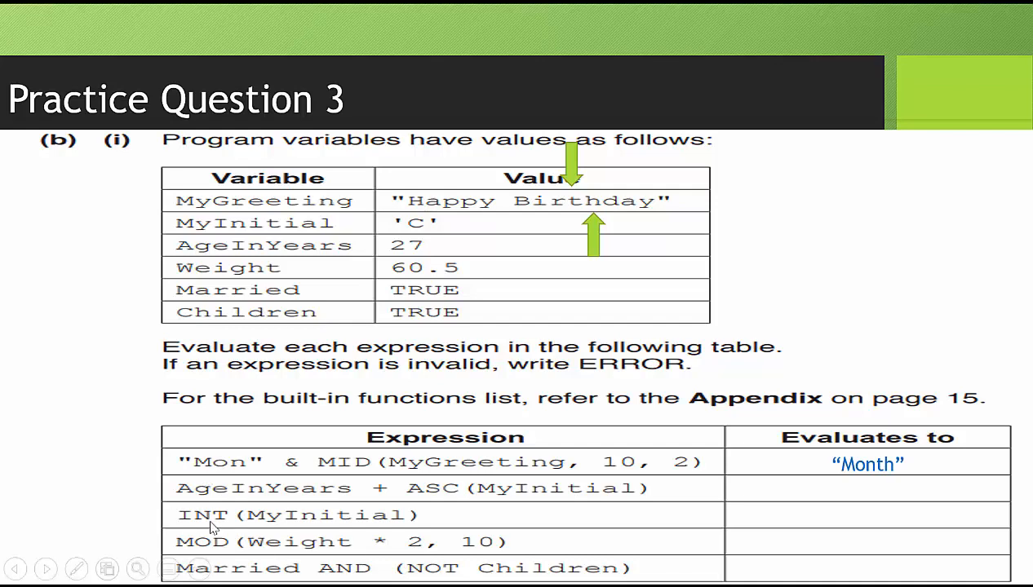
mouse_move(421, 502)
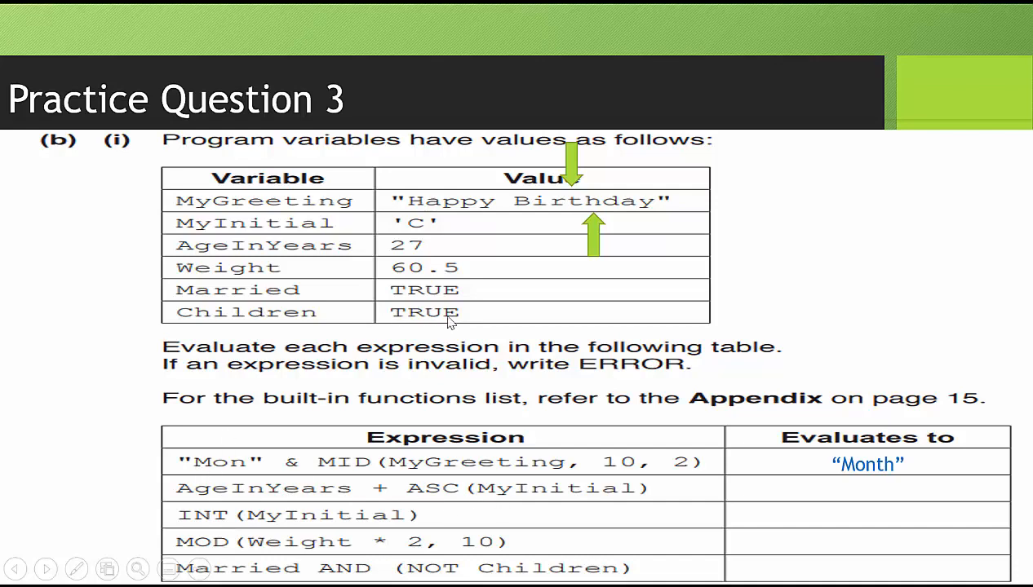
mouse_move(421, 262)
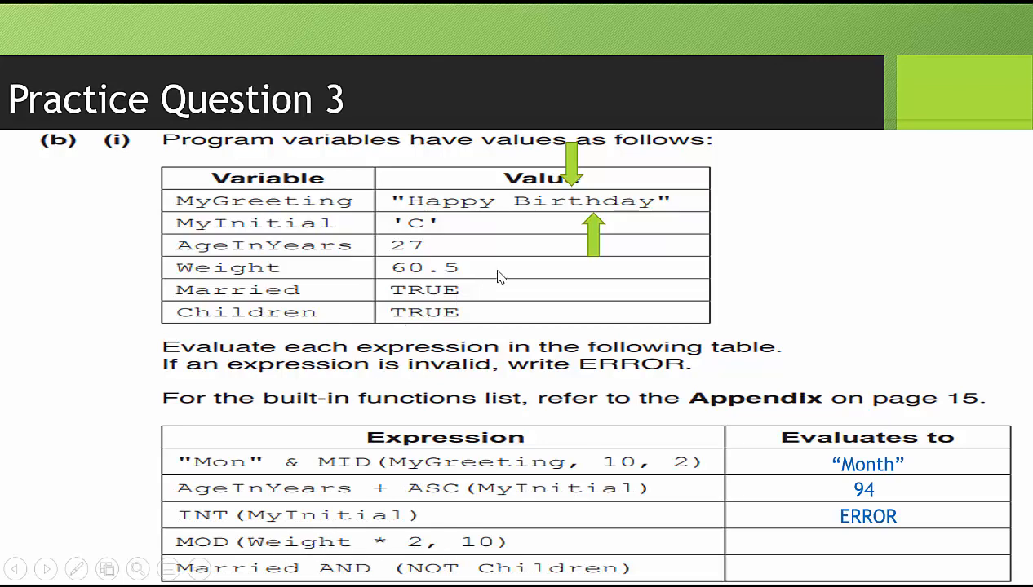
mouse_move(411, 555)
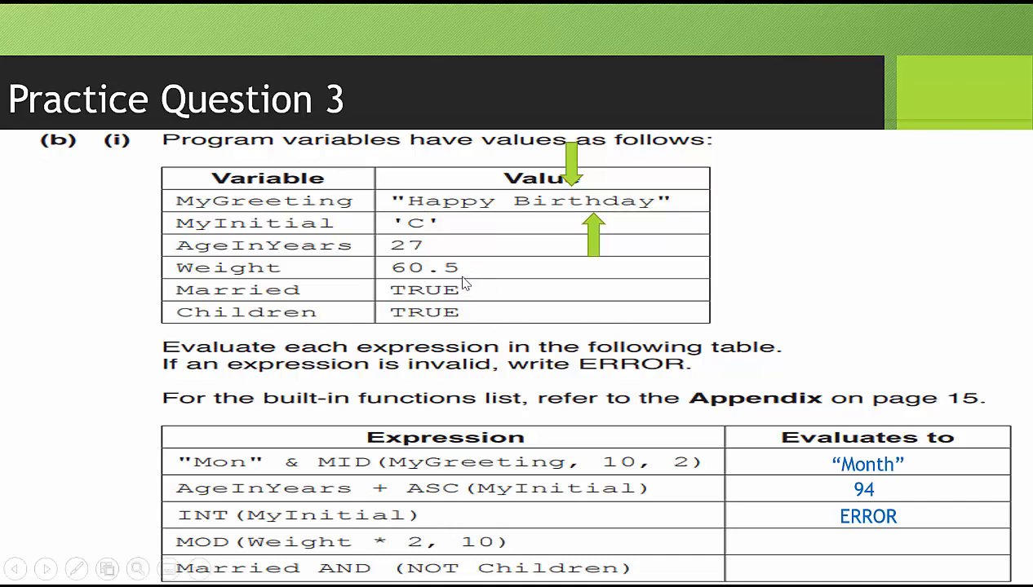
mouse_move(499, 333)
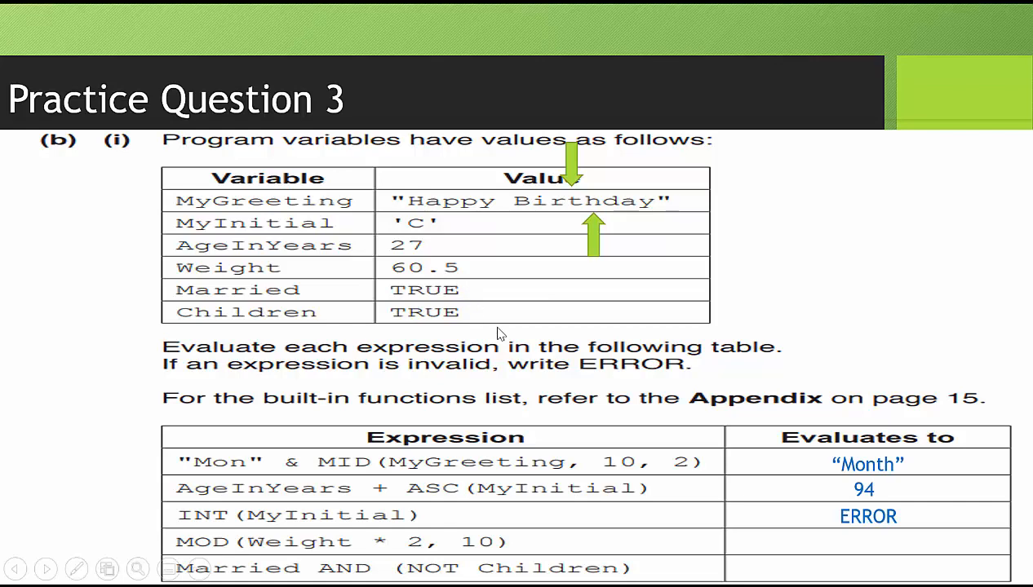
mouse_move(439, 379)
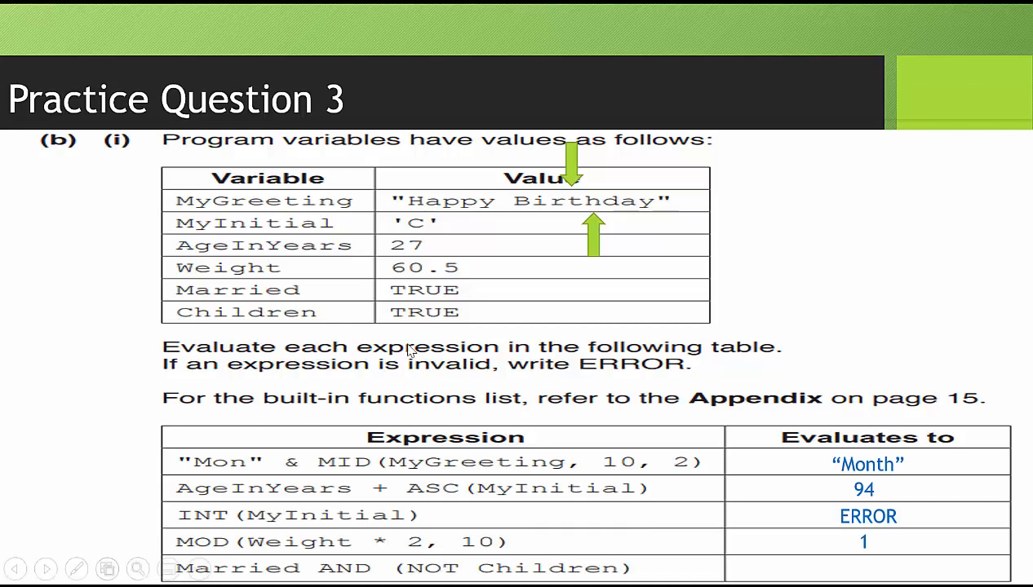
mouse_move(473, 522)
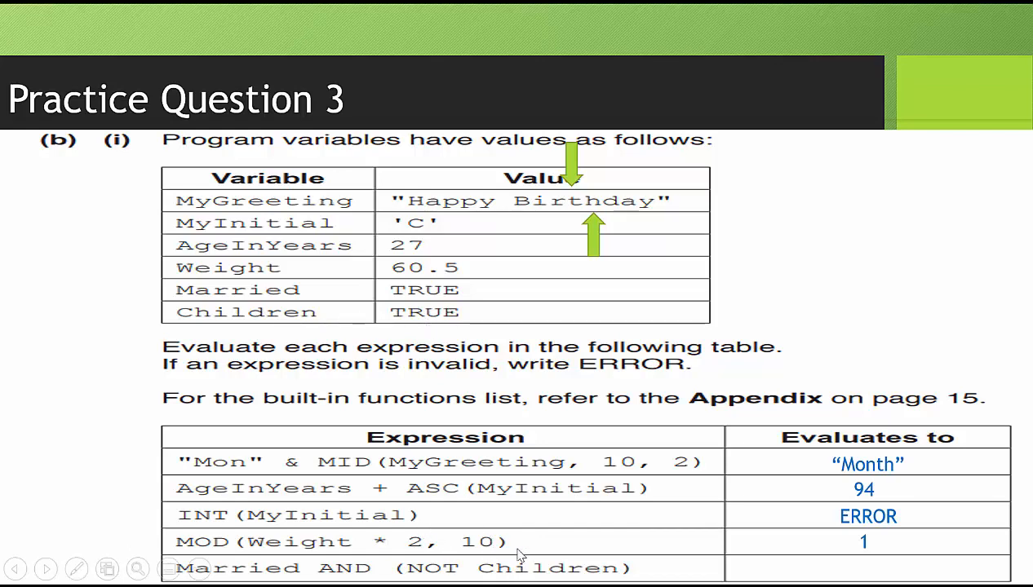
mouse_move(284, 563)
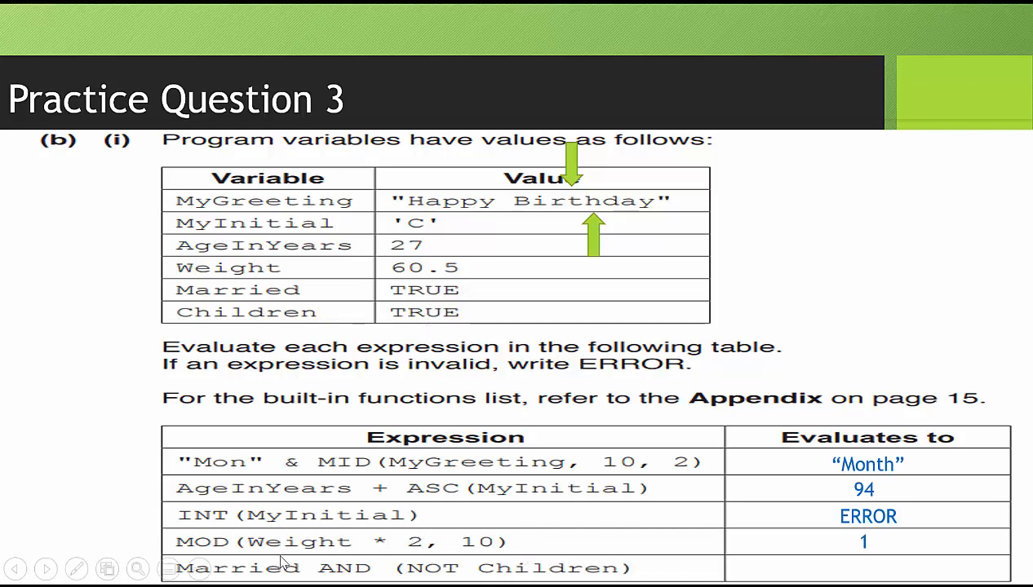
mouse_move(504, 561)
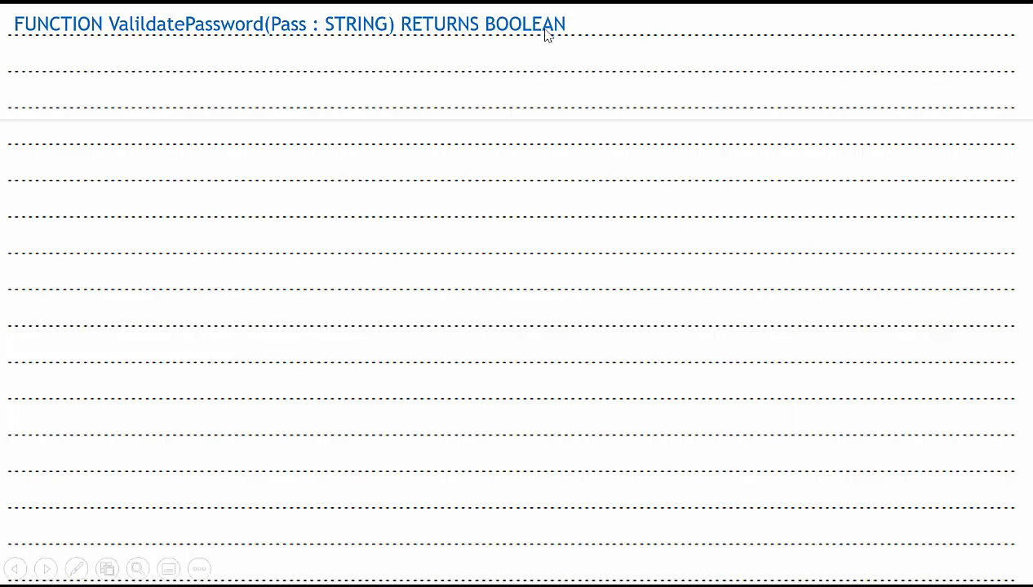
mouse_move(653, 30)
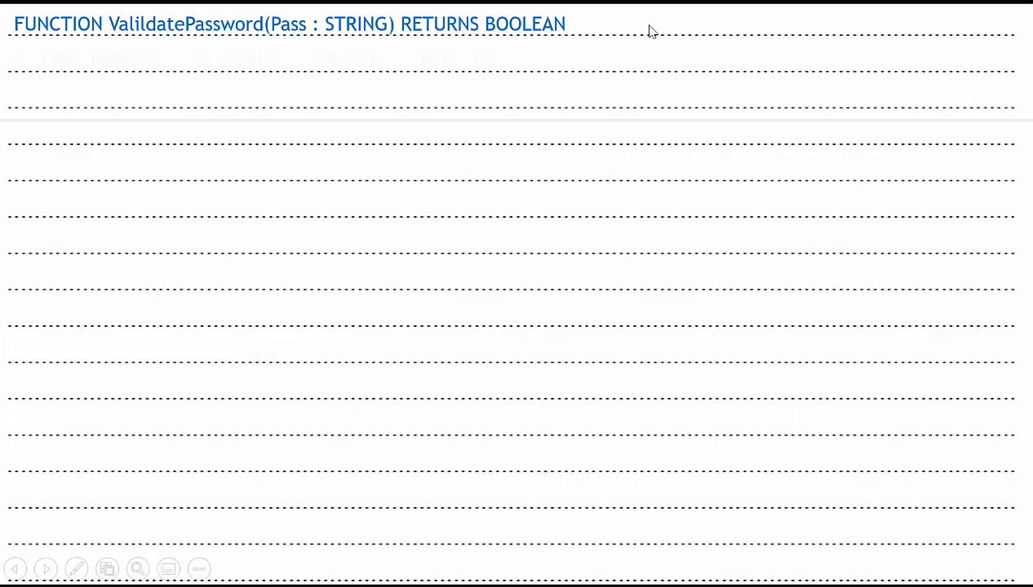
text(DECLARE UCaseNum, LCaseNum, NumChars, i : INTEGER)
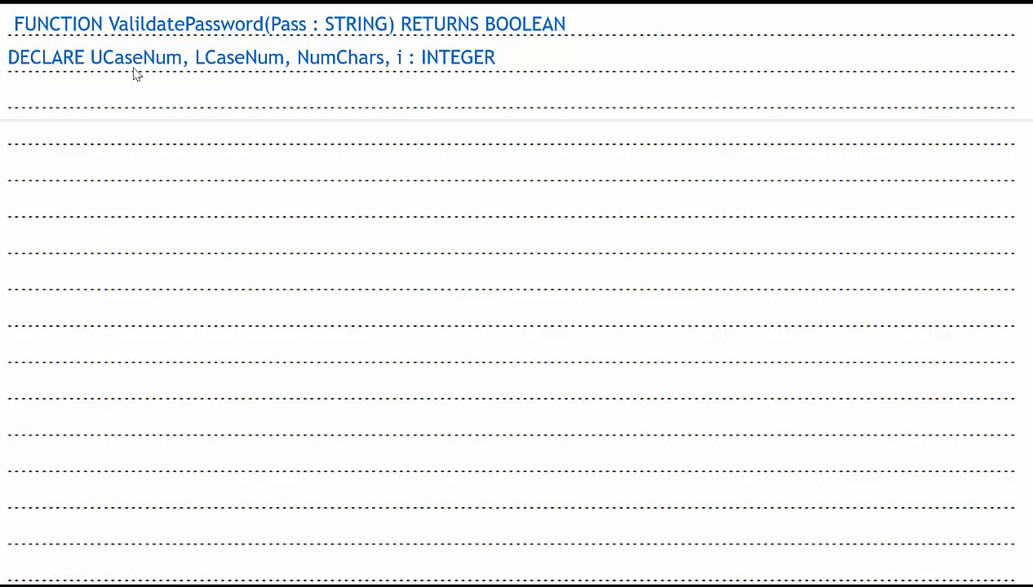
text(DECLARE CurChar : CHAR)
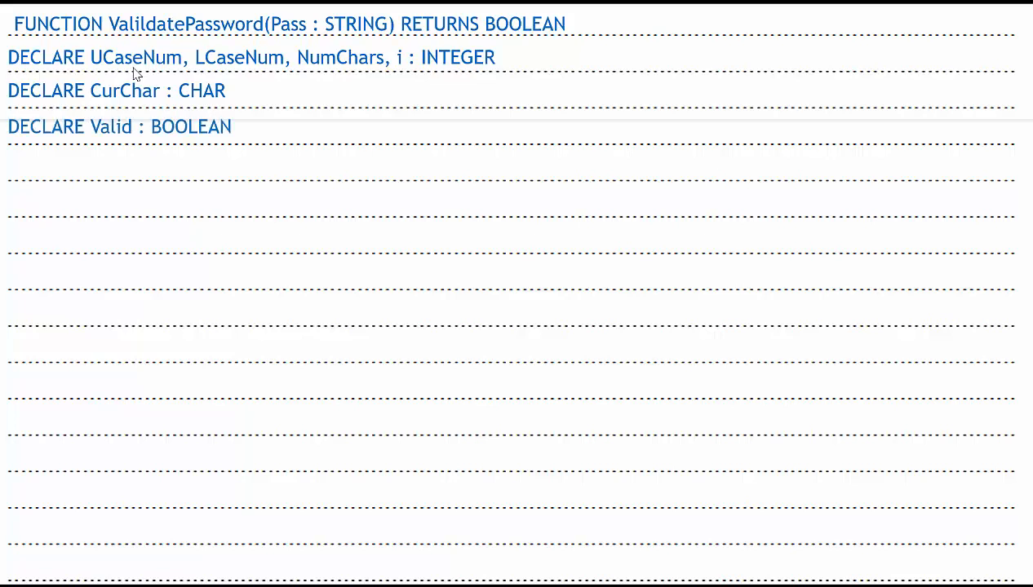
text(Valid ← FALSE)
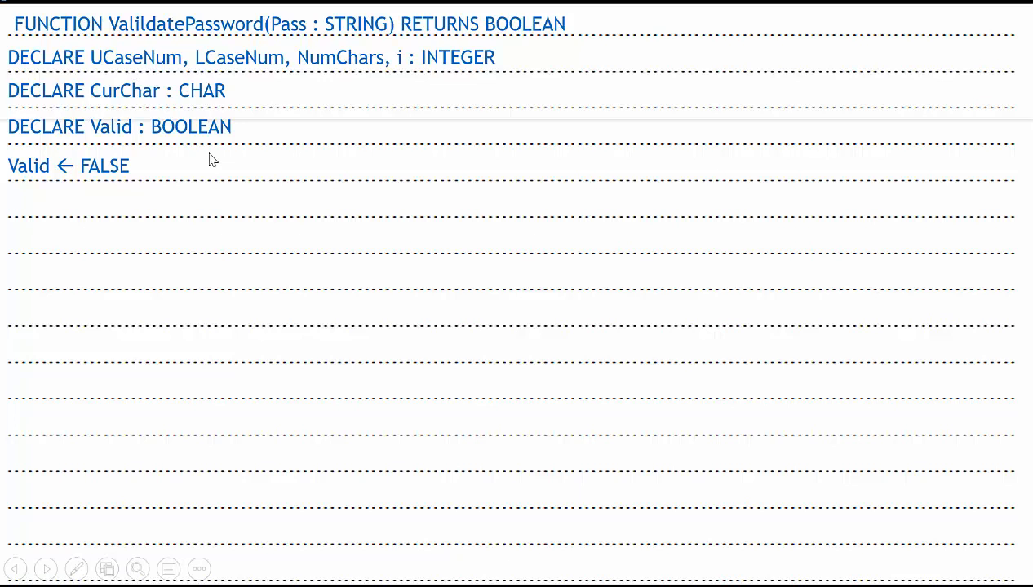
text(FOR i ← 1 TO LENGTH(Pass))
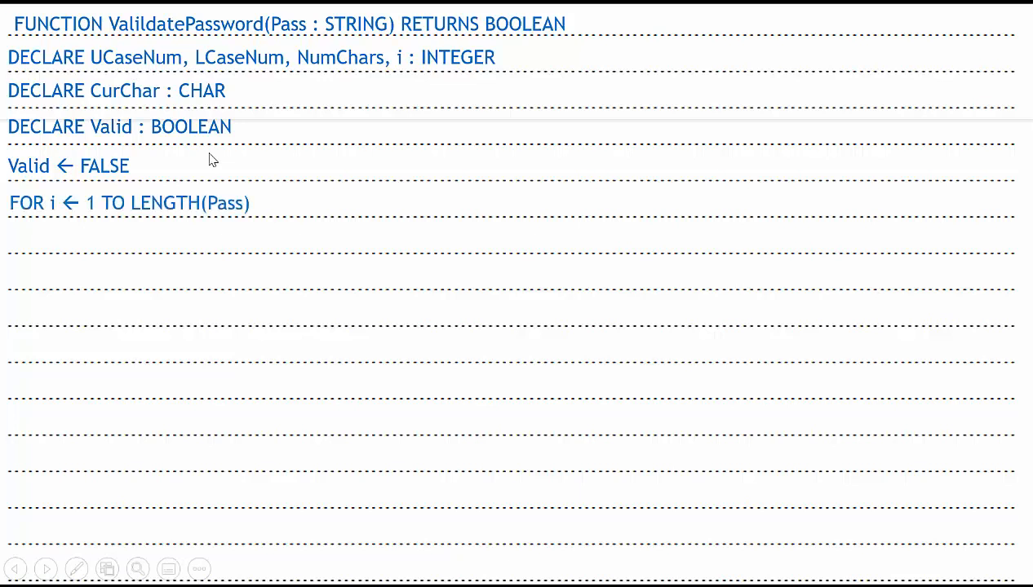
mouse_move(408, 57)
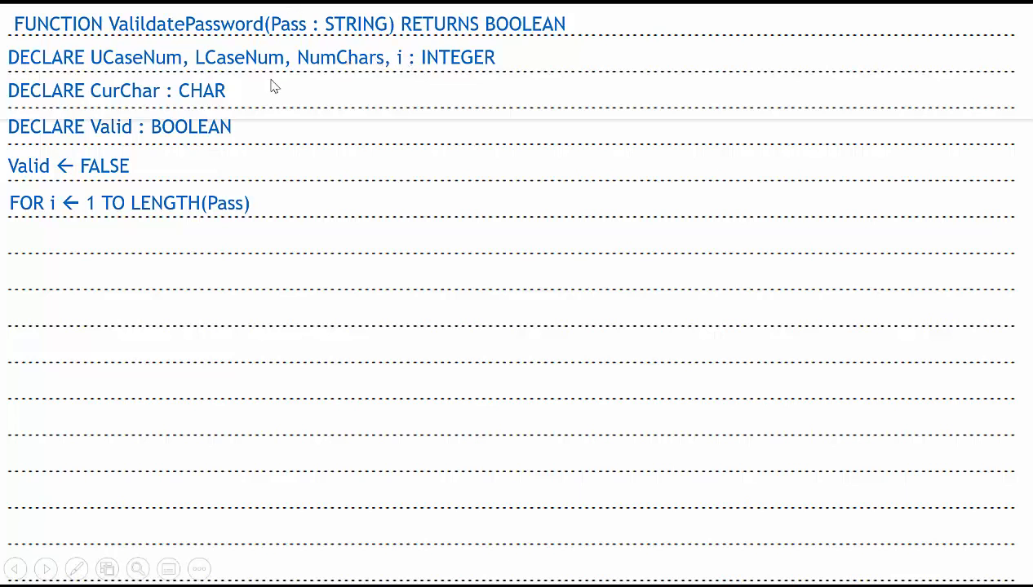
mouse_move(410, 107)
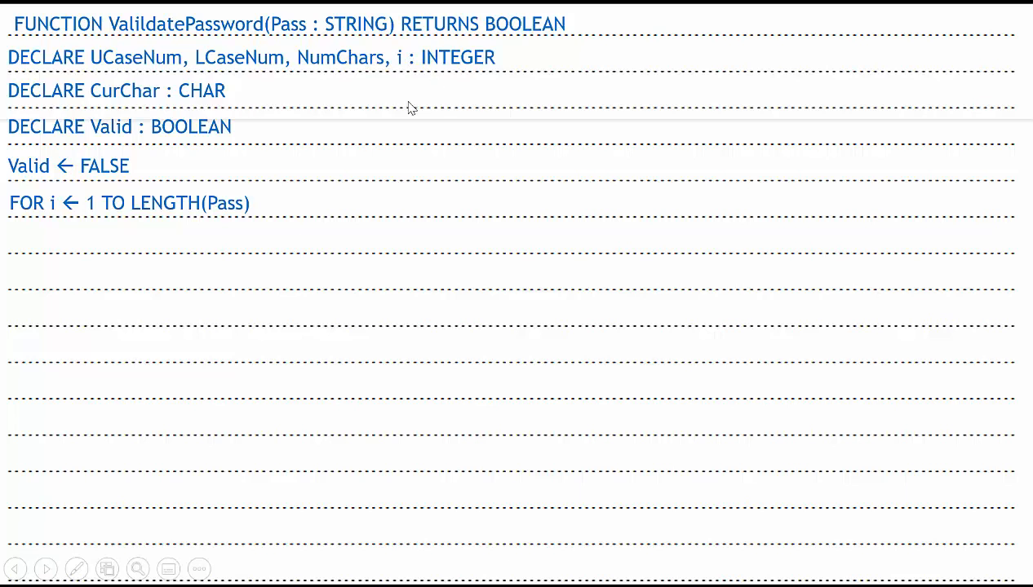
mouse_move(219, 218)
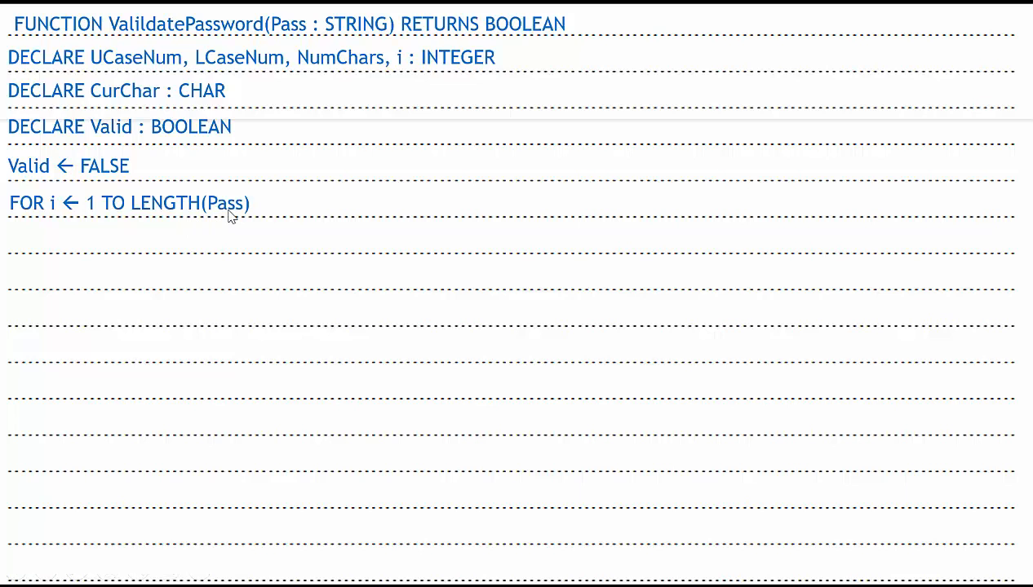
text(CurChar ← MID(Pass, i, 1))
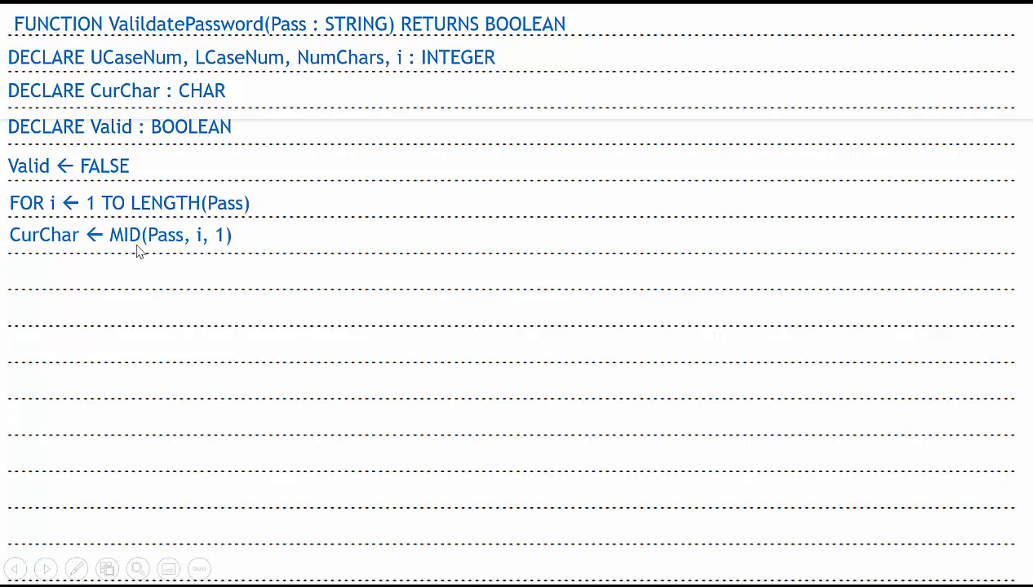
text(IF)
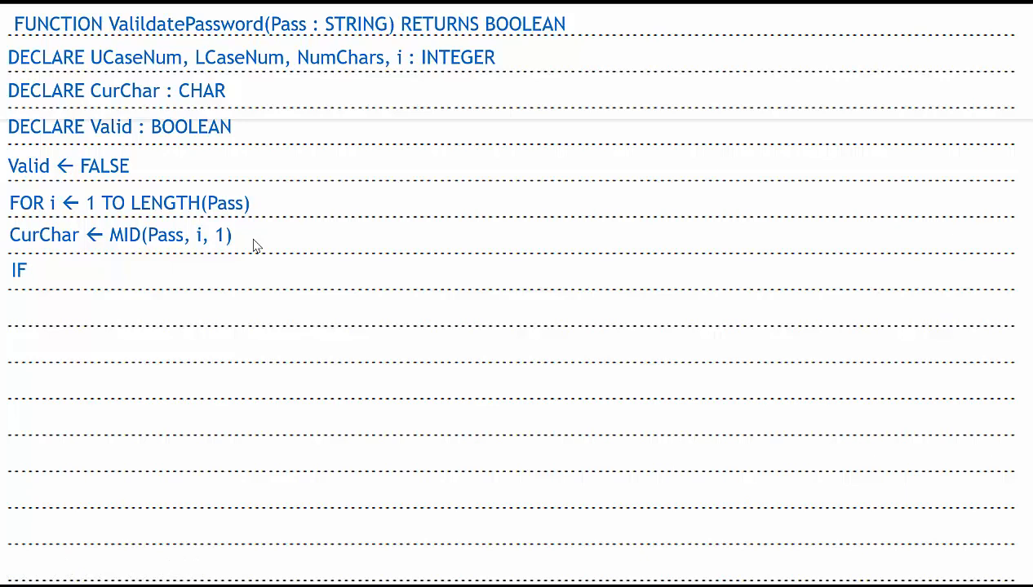
text(CurChar >= 'A' AND CurChar <= 'Z')
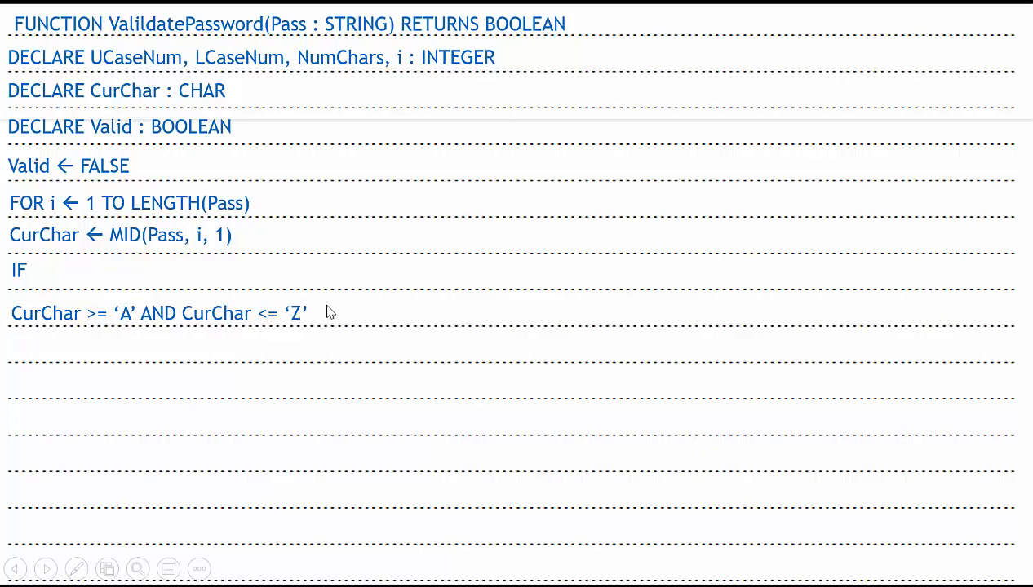
text(THEN)
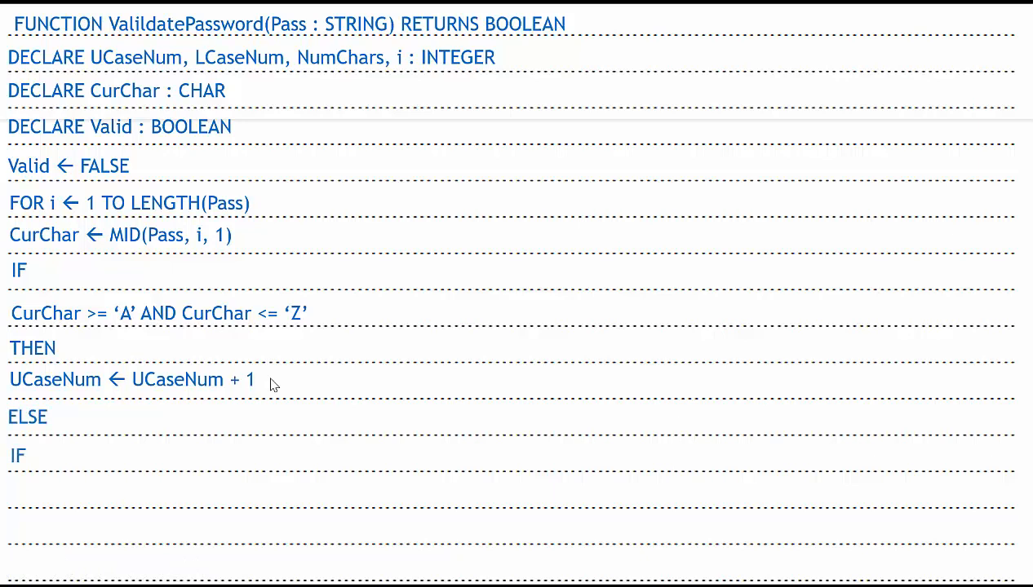
text(CurChar >= 'a' AND CurChar <= 'z')
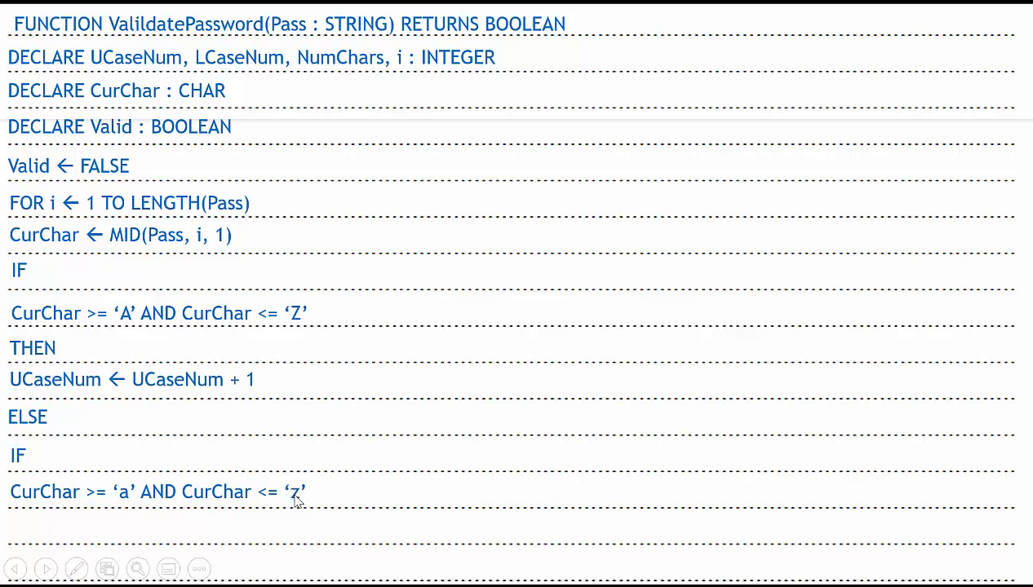
mouse_move(349, 504)
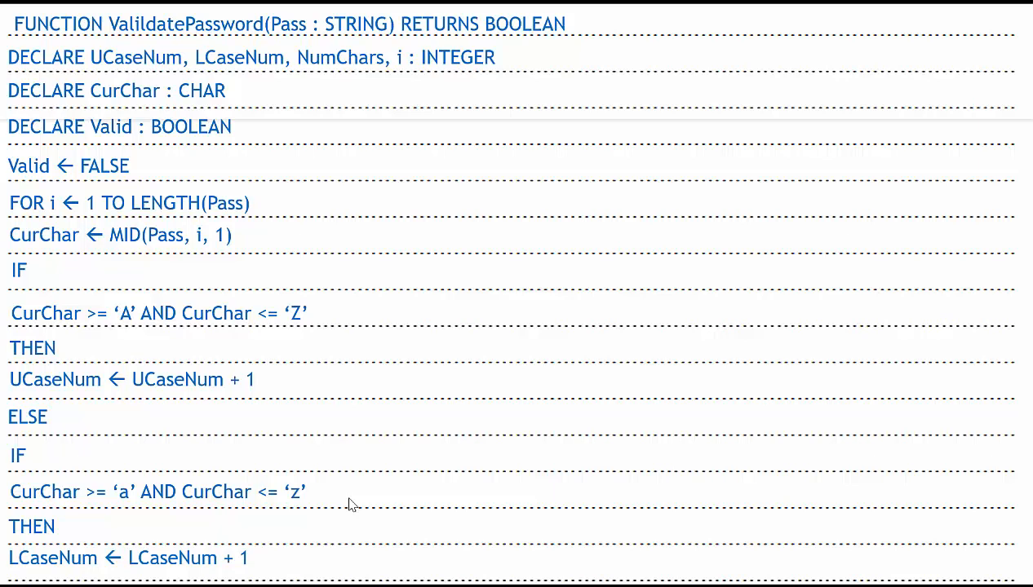
scroll(down, 3)
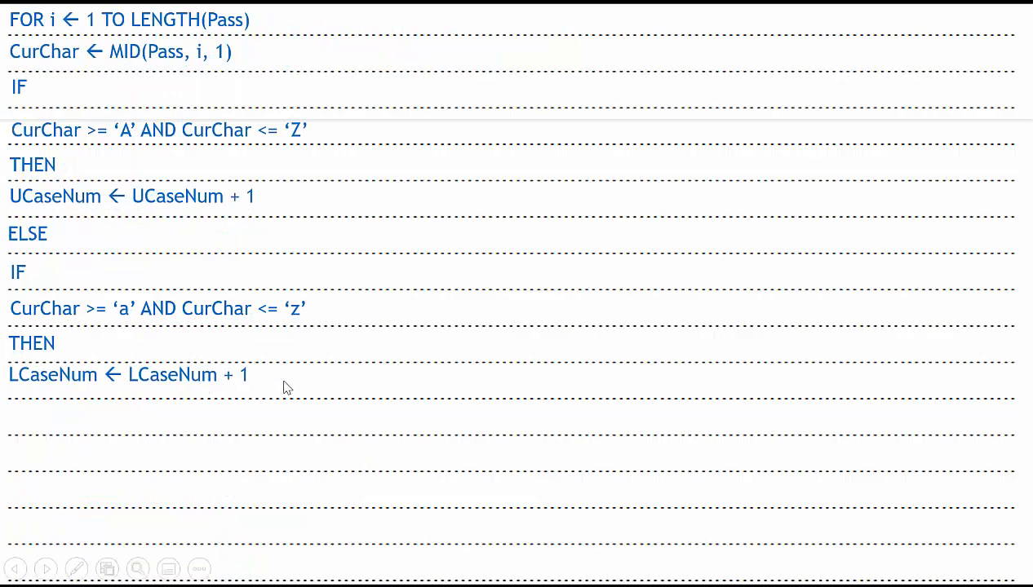
mouse_move(362, 379)
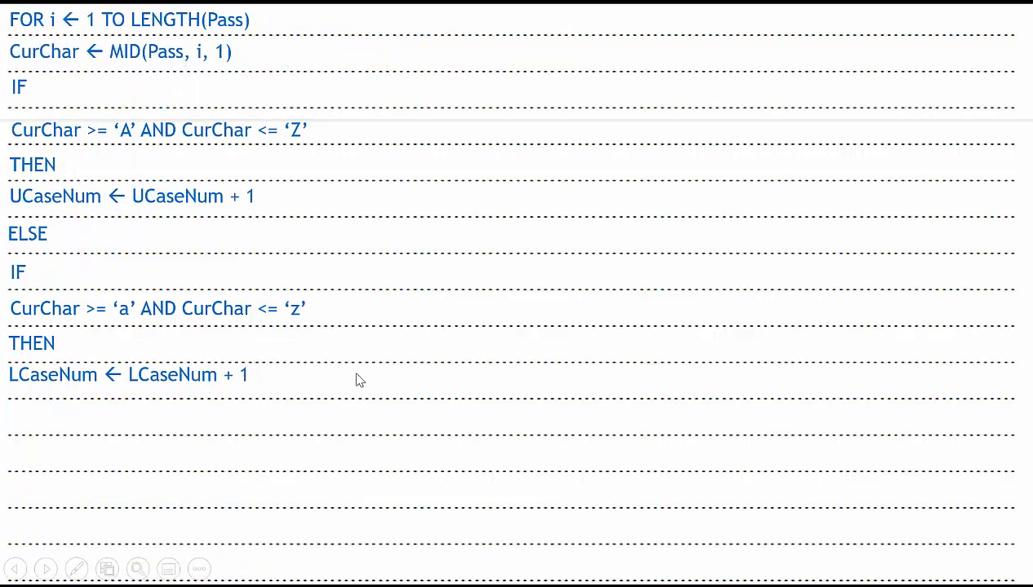
text(ELSE)
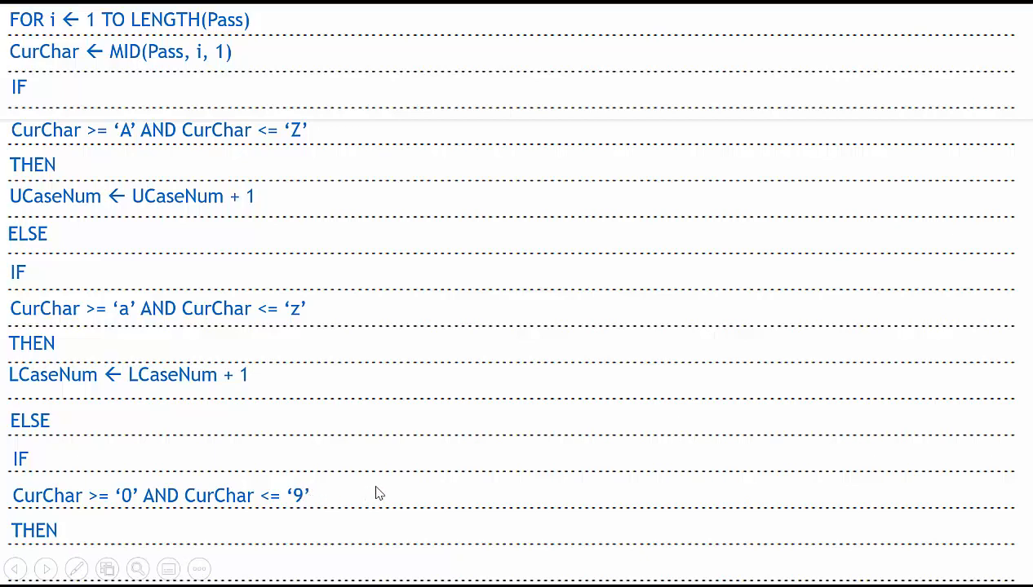
scroll(down, 3)
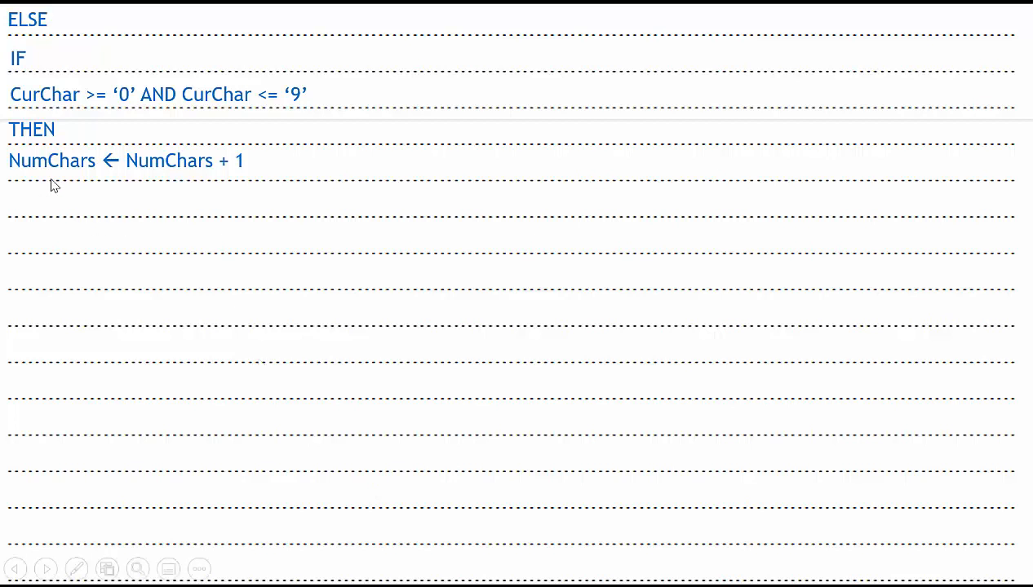
mouse_move(251, 179)
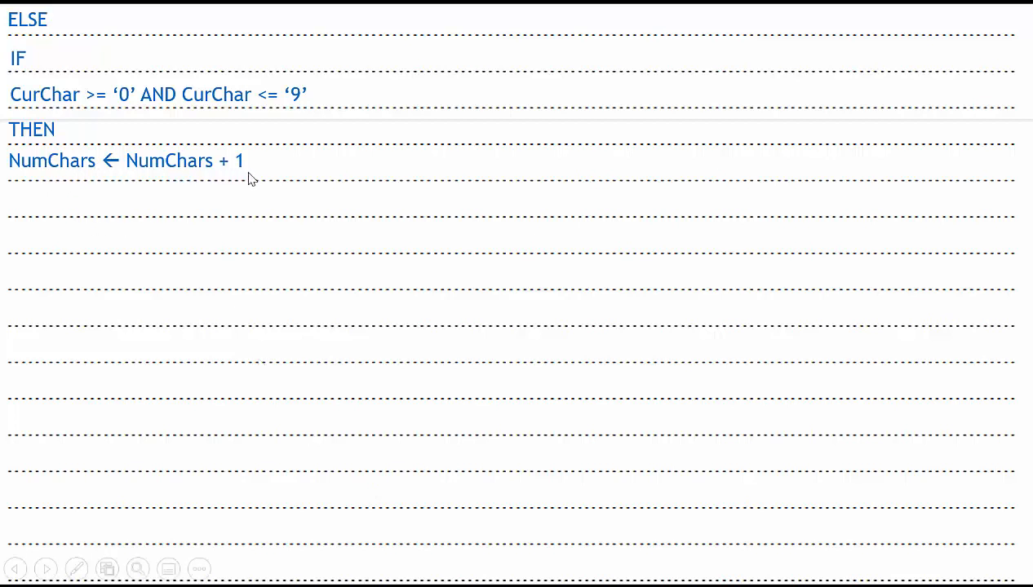
text(ELSE)
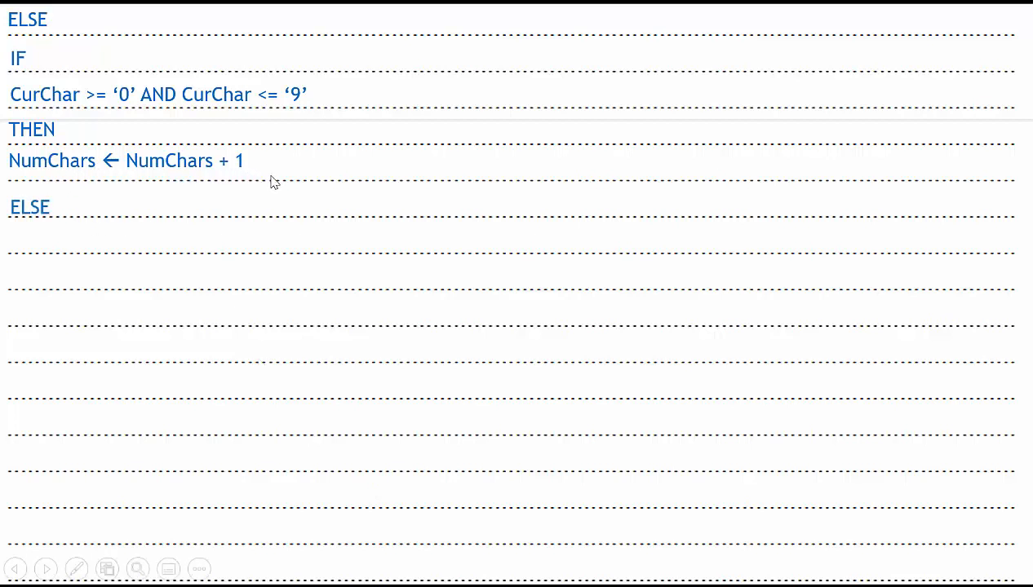